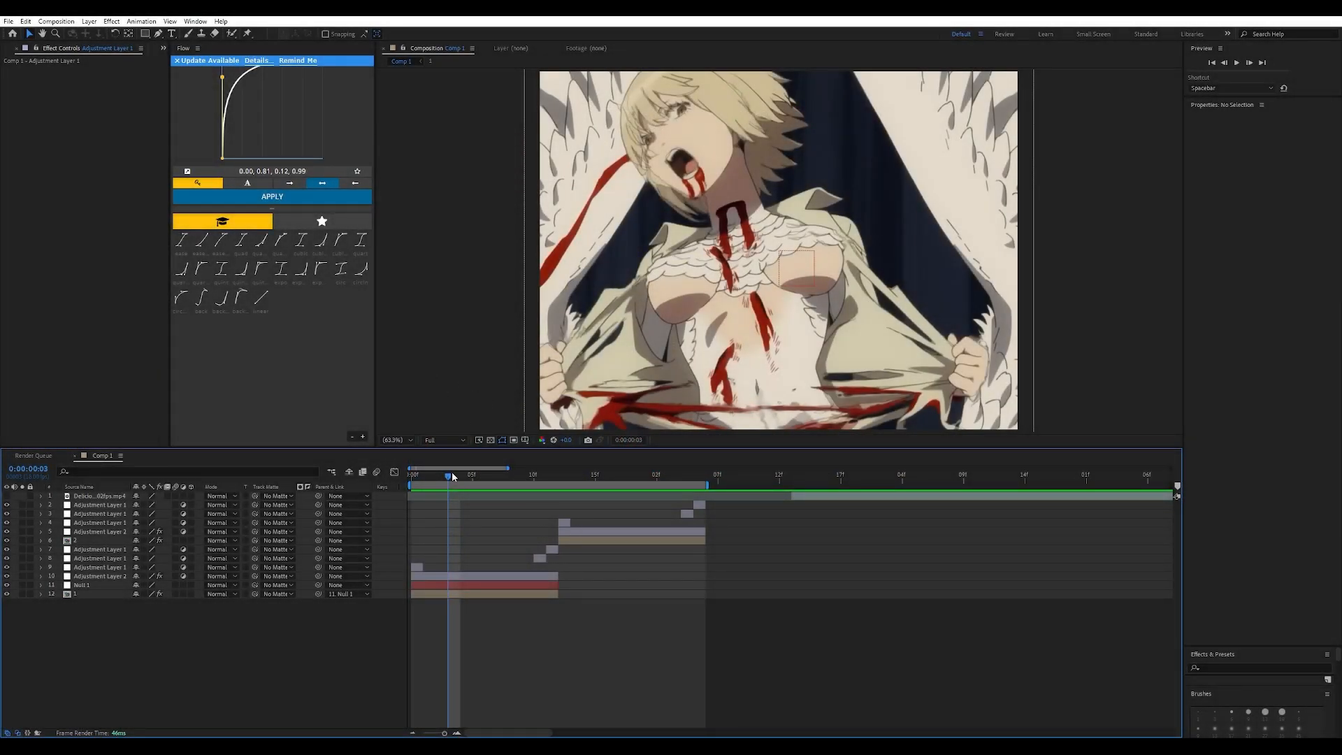
Scrub the opening frames and bring the playhead back to frame 0.
left_click(497, 475)
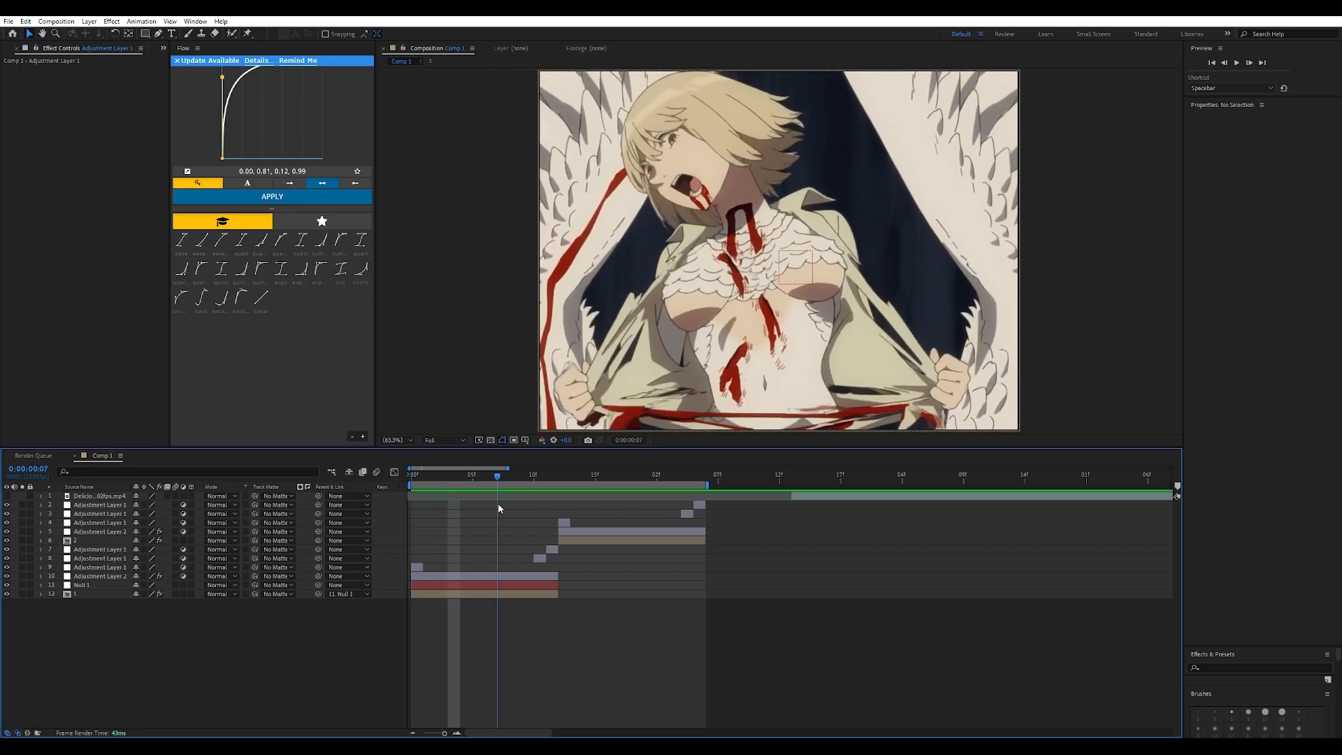
left_click(448, 476)
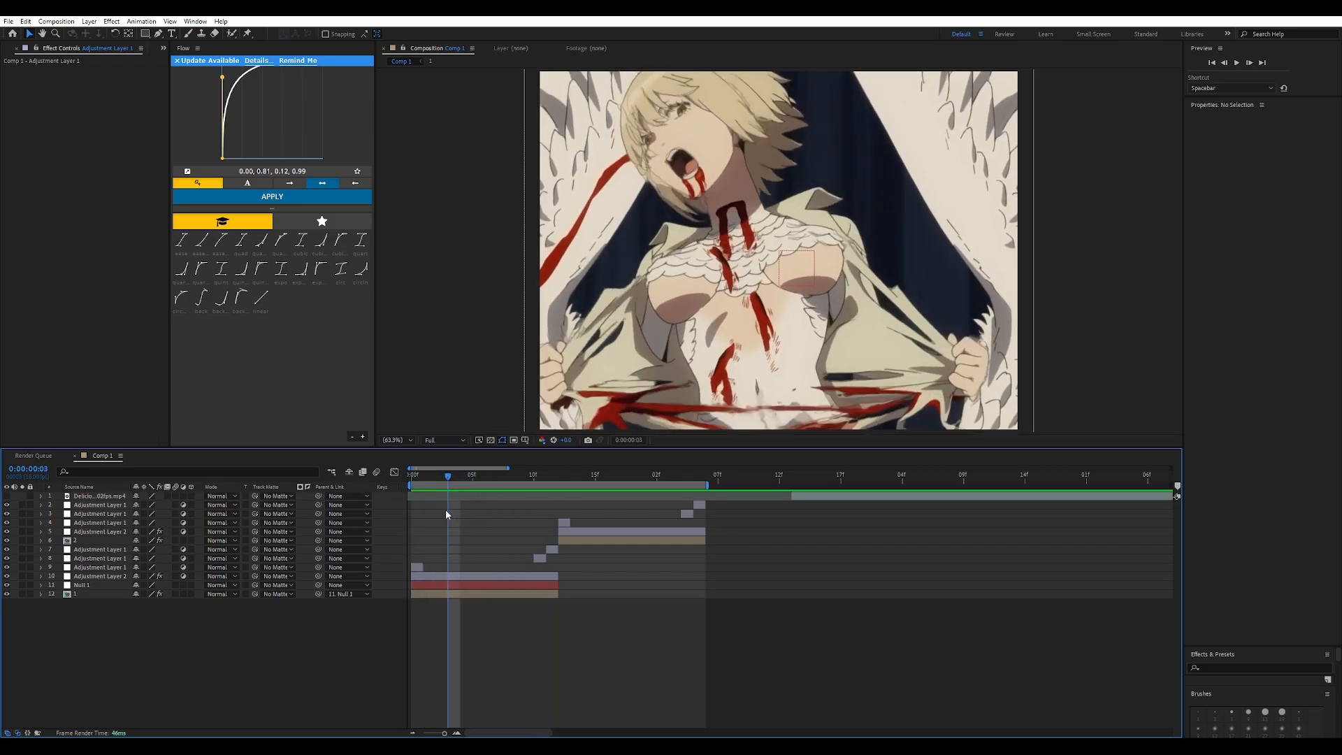
left_click(410, 475)
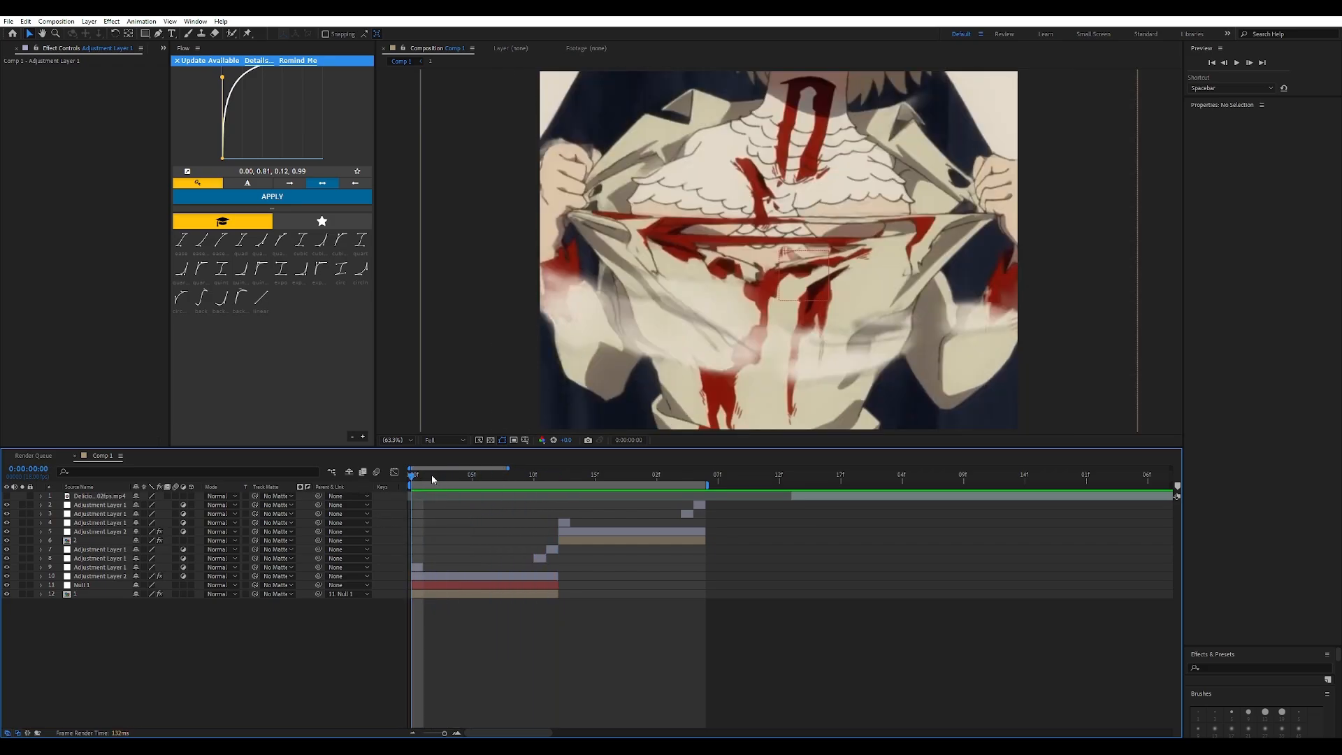
mouse_move(427, 479)
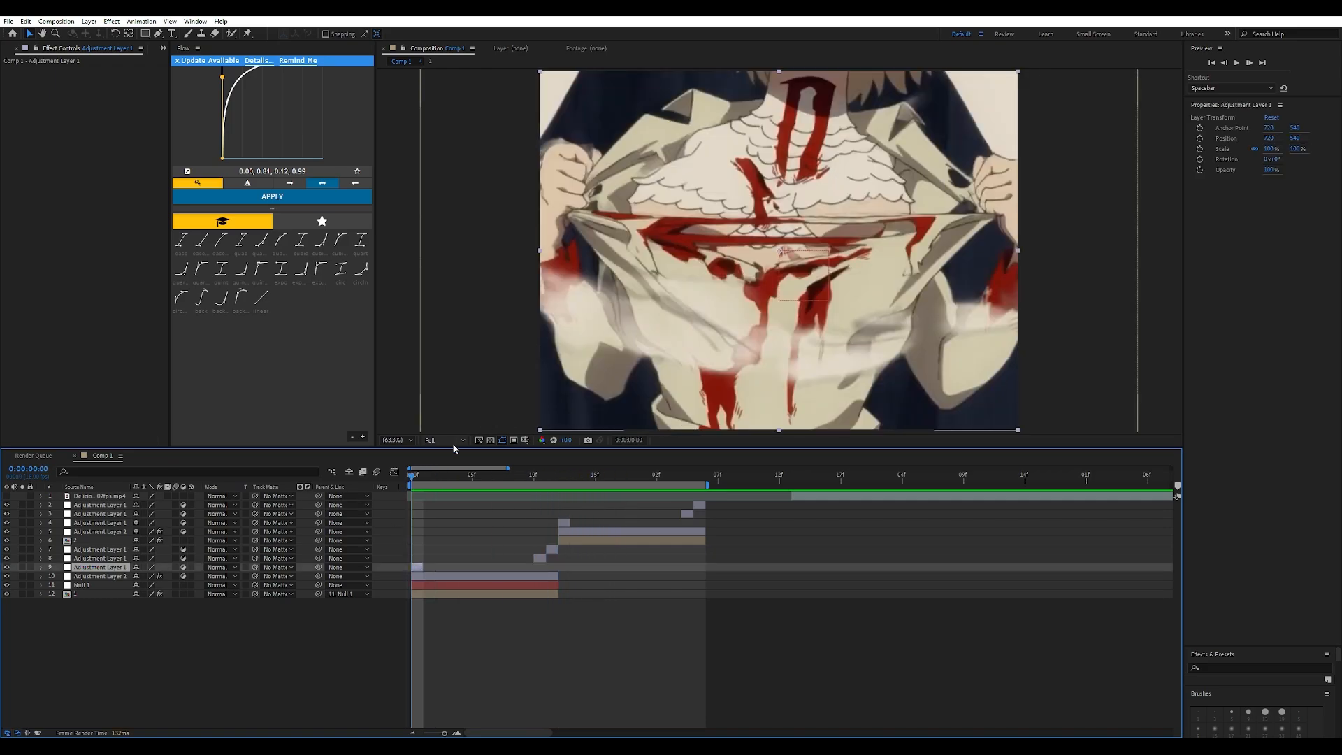
Check frame 10, return to frame 0, and apply Levels to layer 9.
left_click(496, 473)
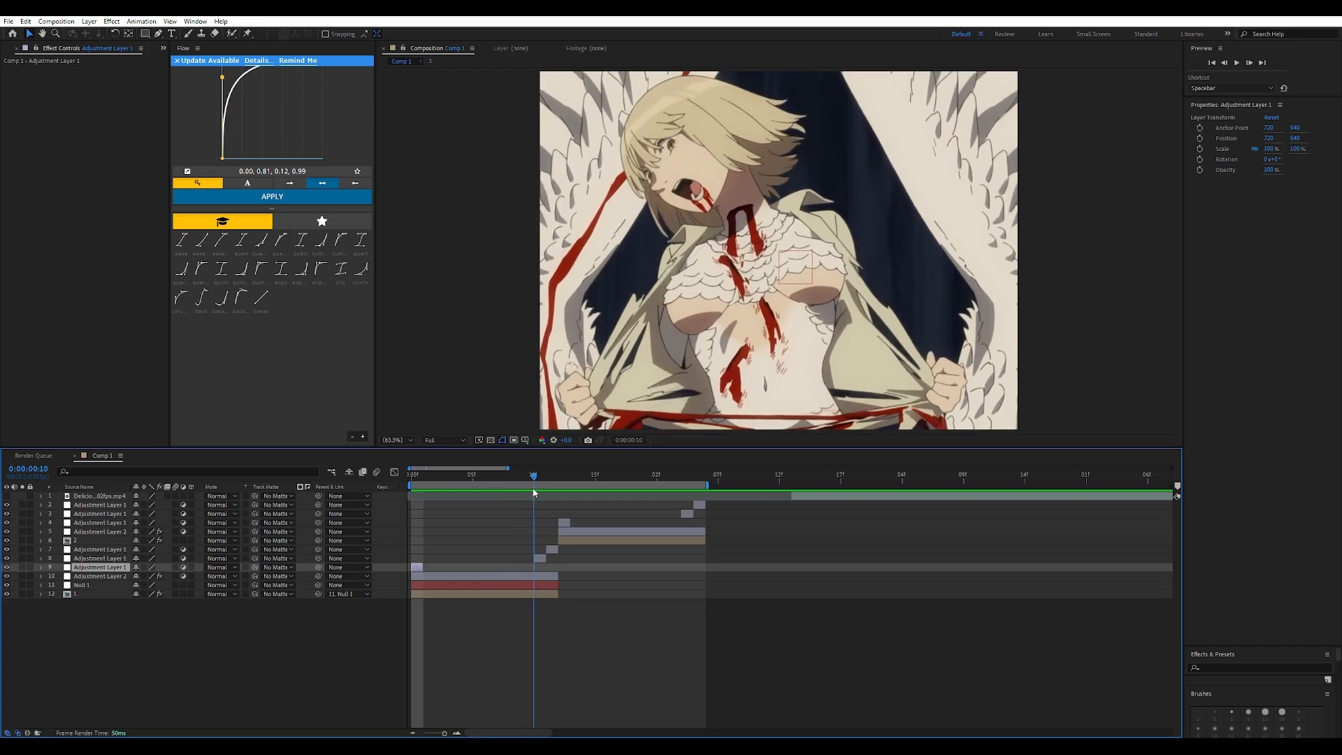
left_click(494, 489)
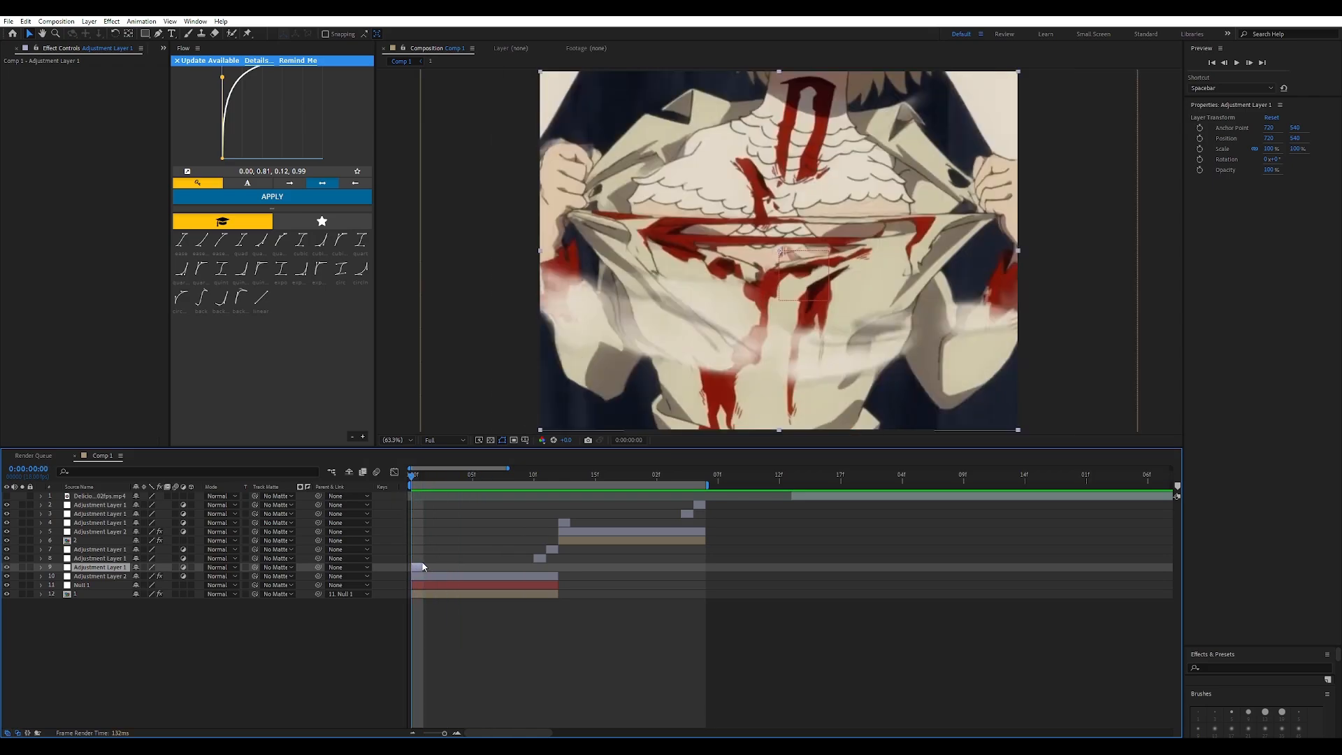
type("lev")
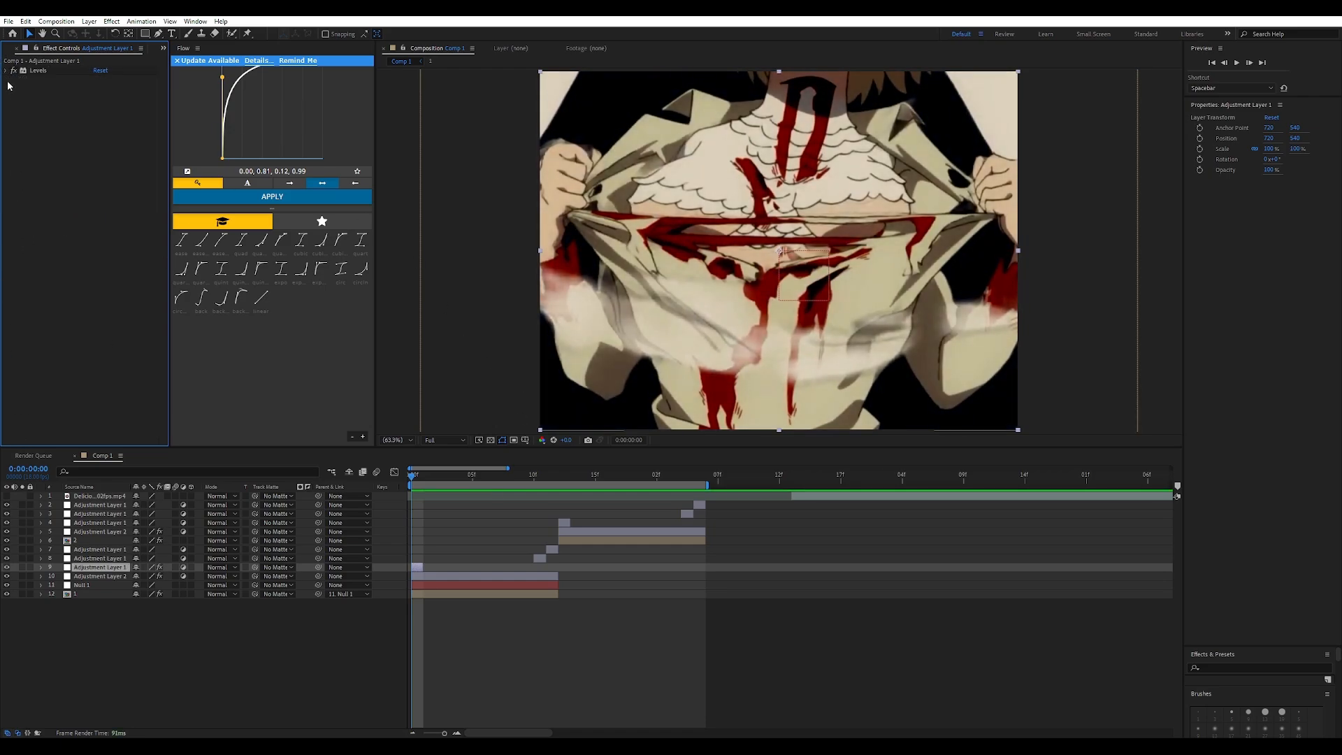
left_click(8, 69)
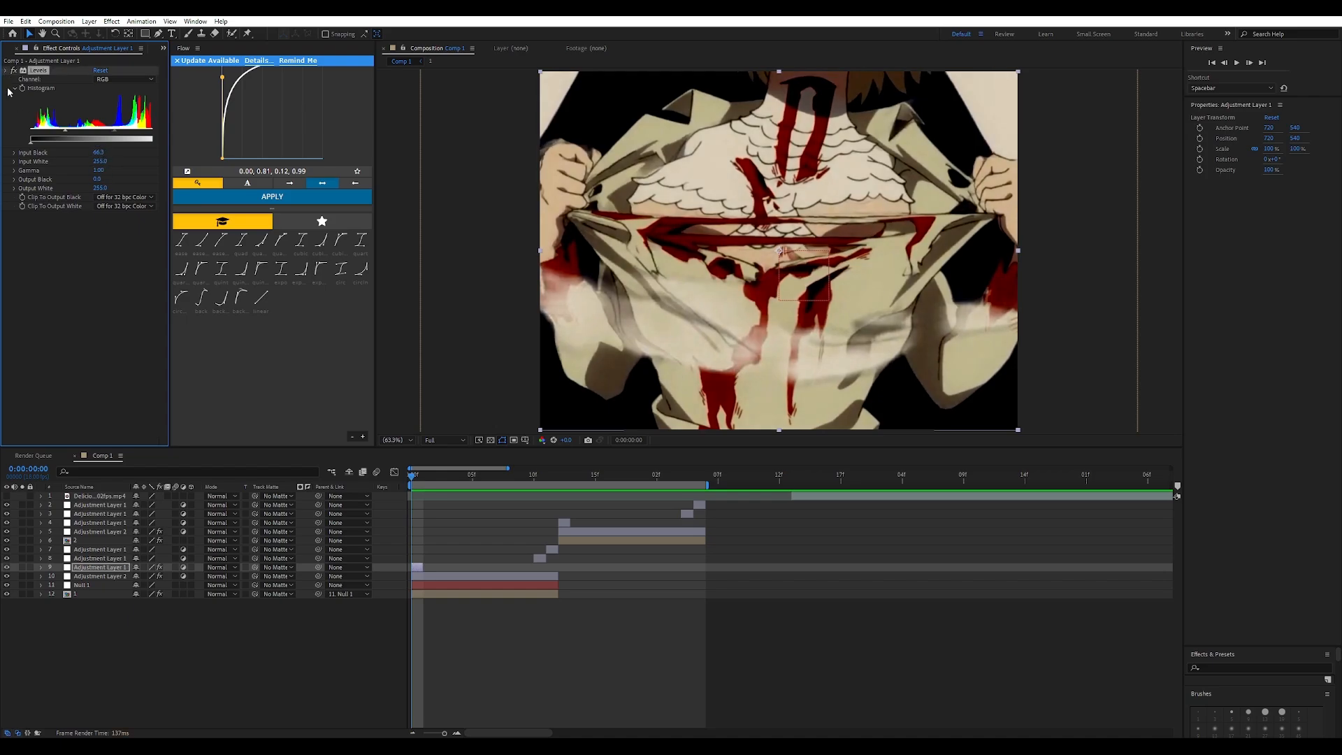
Add Venetian Blinds to the first-frame layer and set its feather.
type("in")
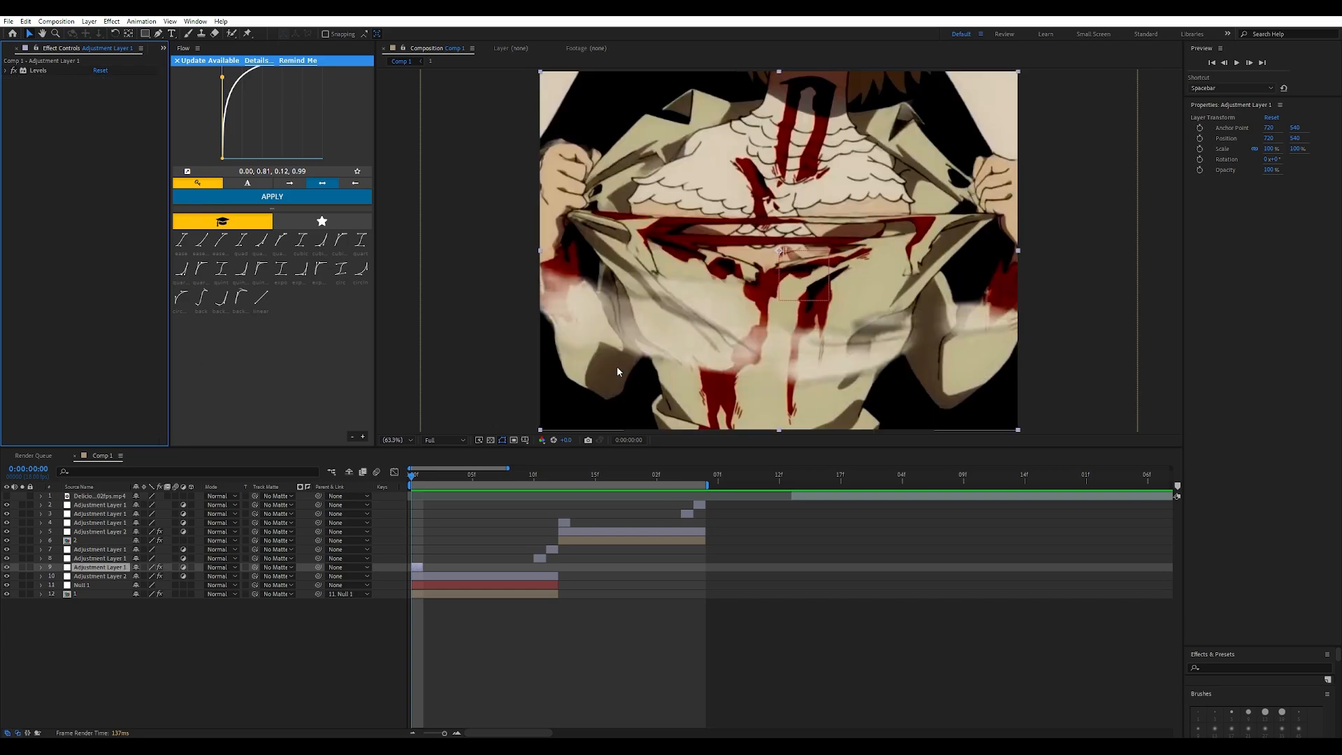
type("v")
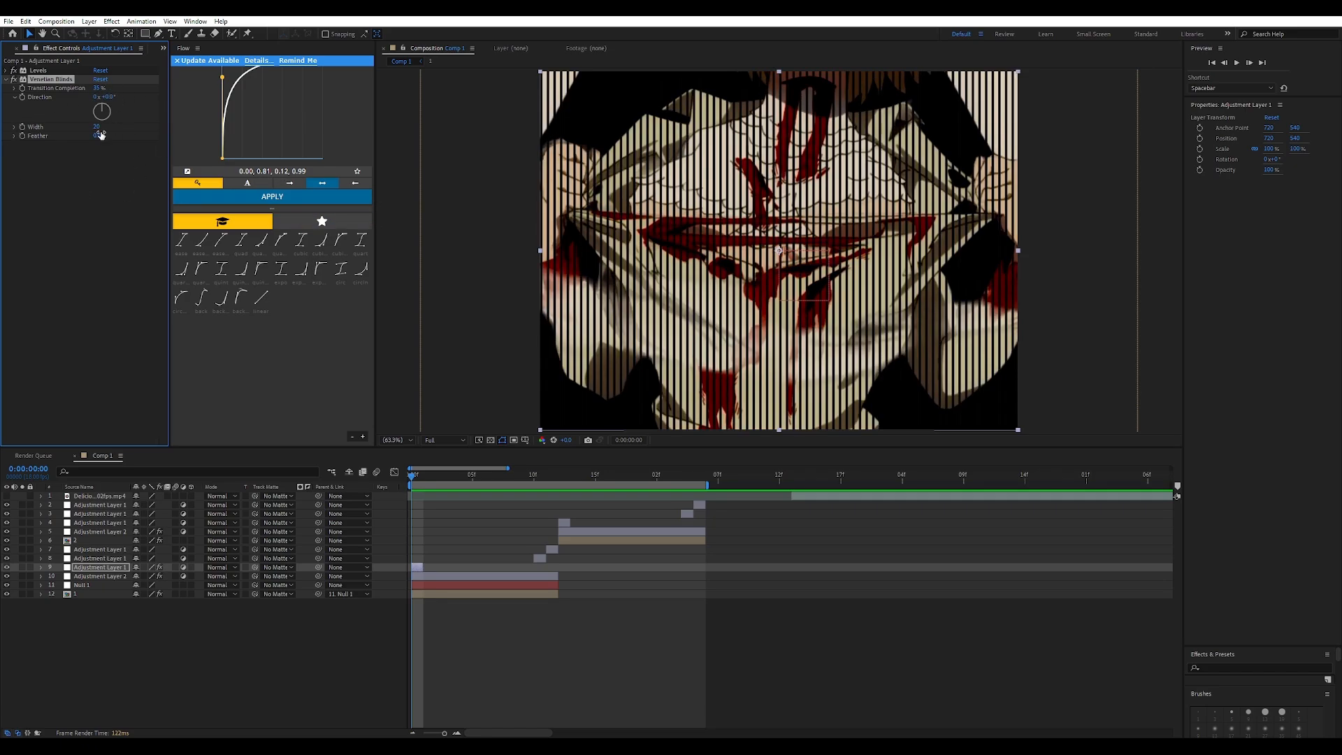
left_click(101, 126)
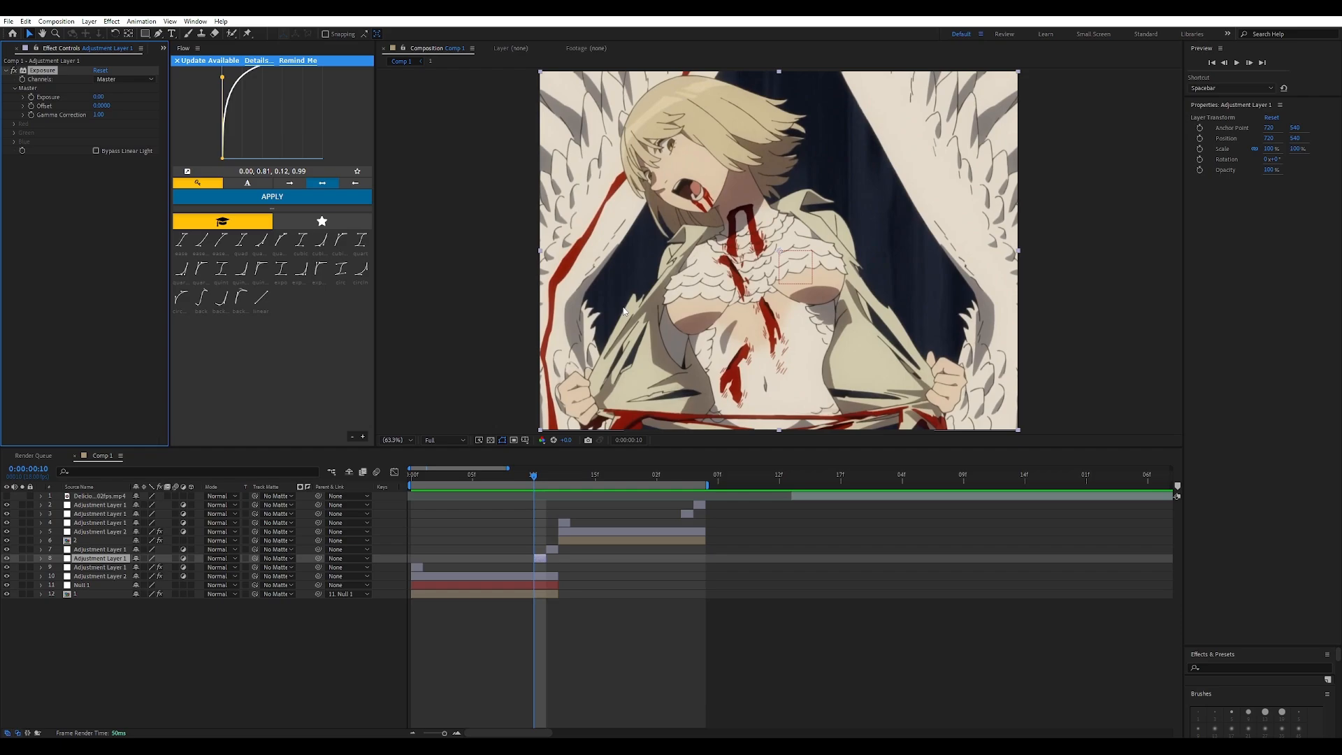
Set Exposure to 1.20 on the frame-10 layer and add Gaussian Blur.
left_click(98, 97)
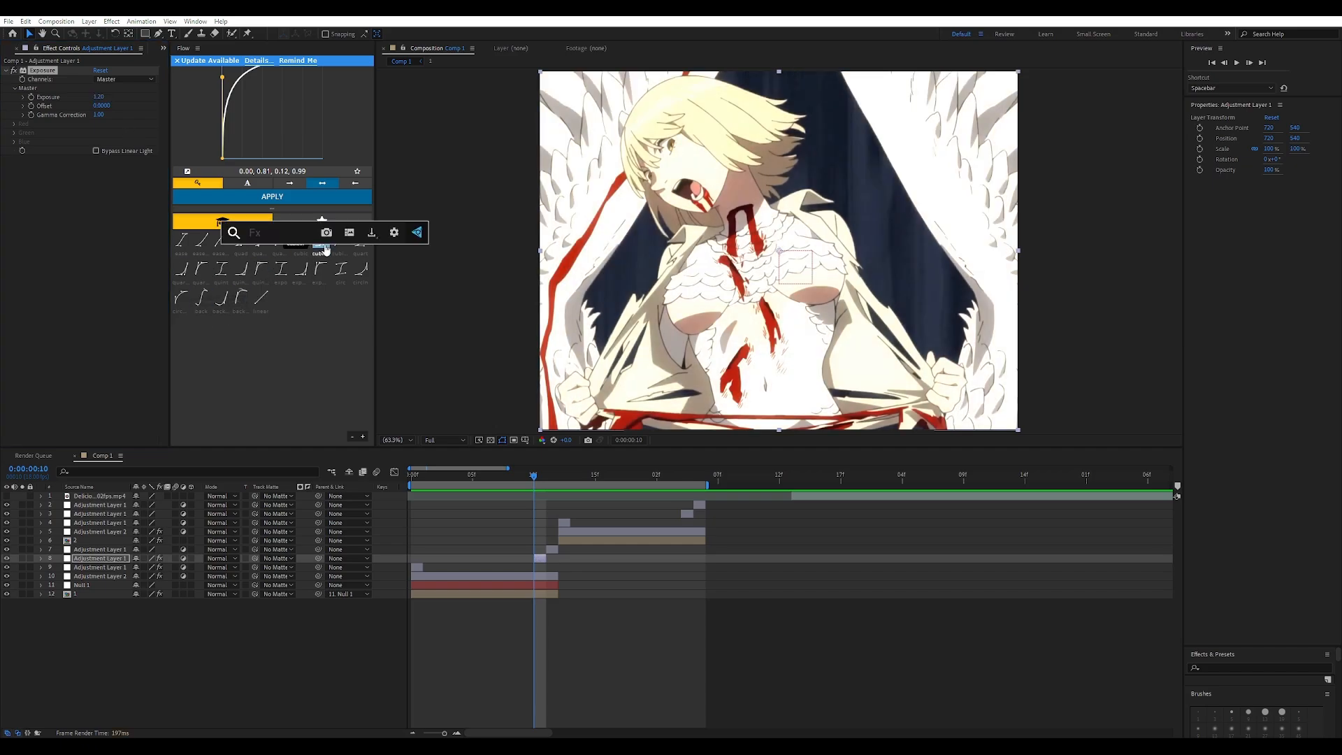
type("blur")
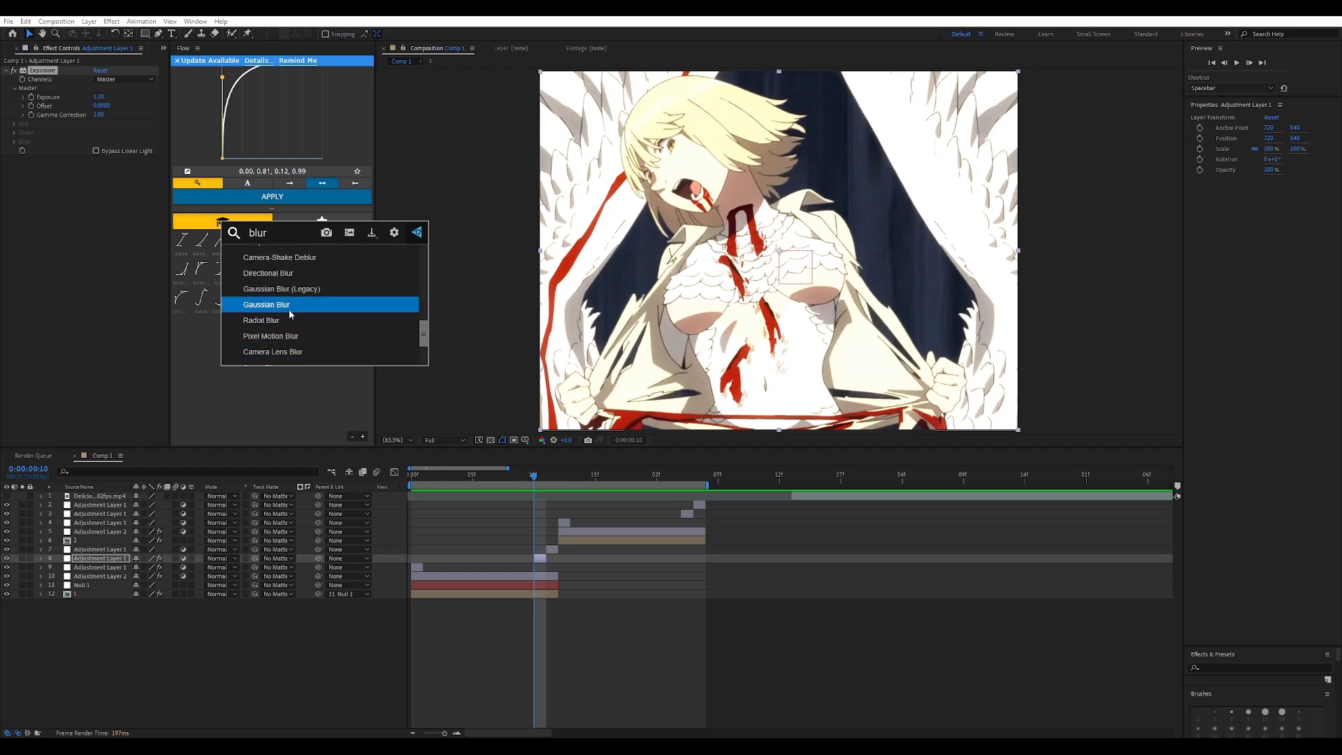
double_click(266, 304)
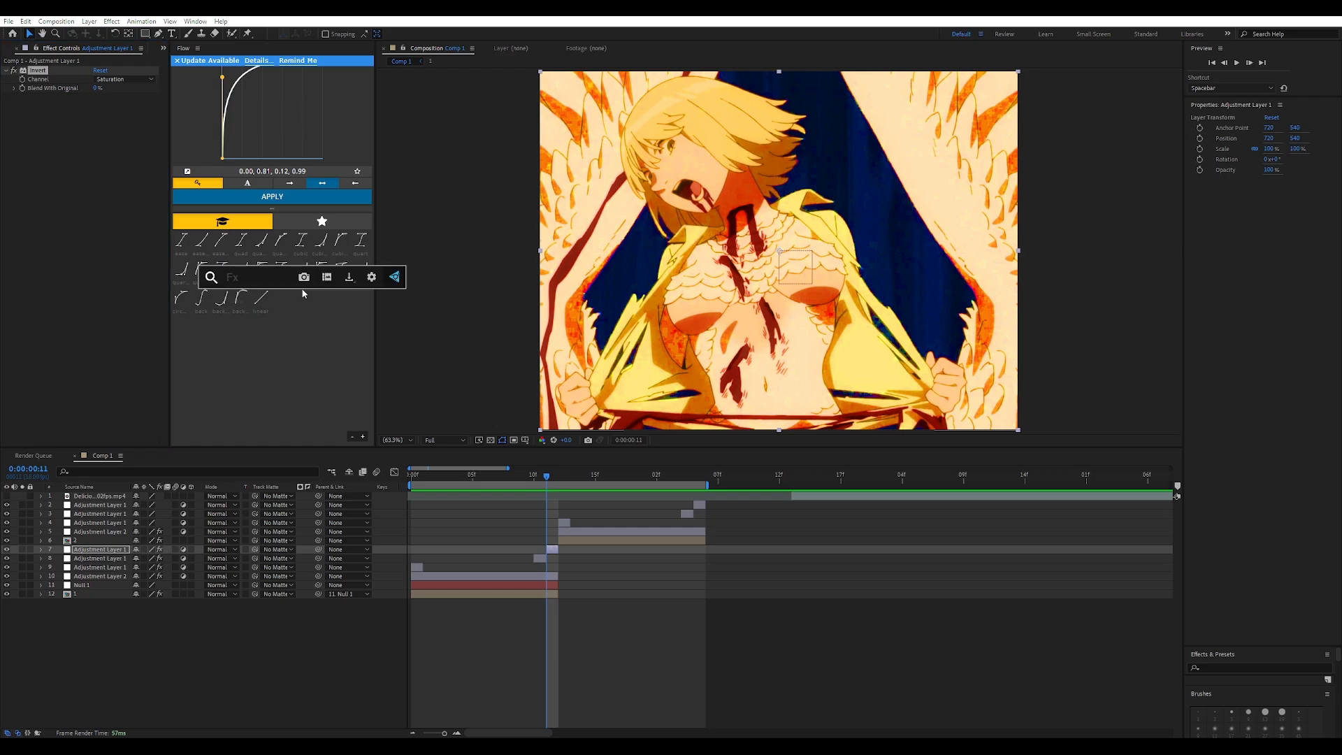
Add CC Threshold RGB to the frame-11 invert flash layer and review its effects.
type("thr")
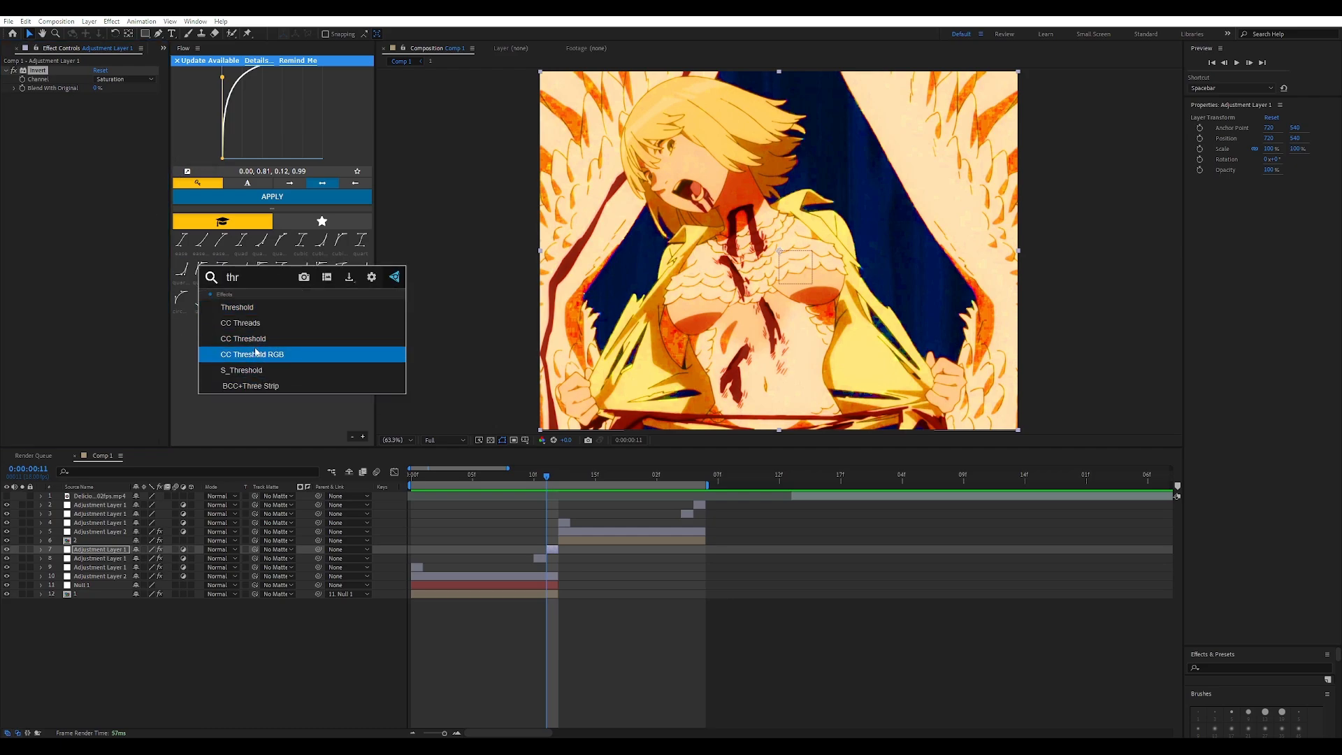
double_click(252, 355)
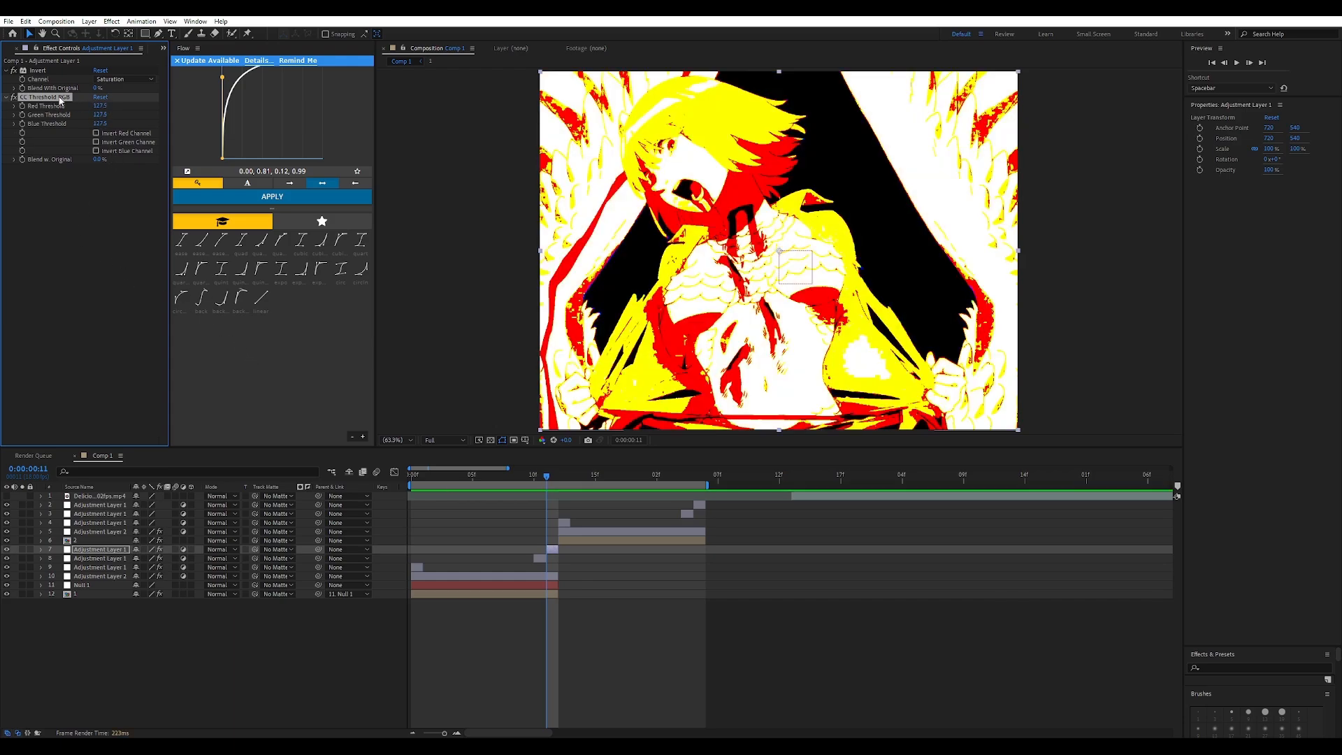
left_click(571, 475)
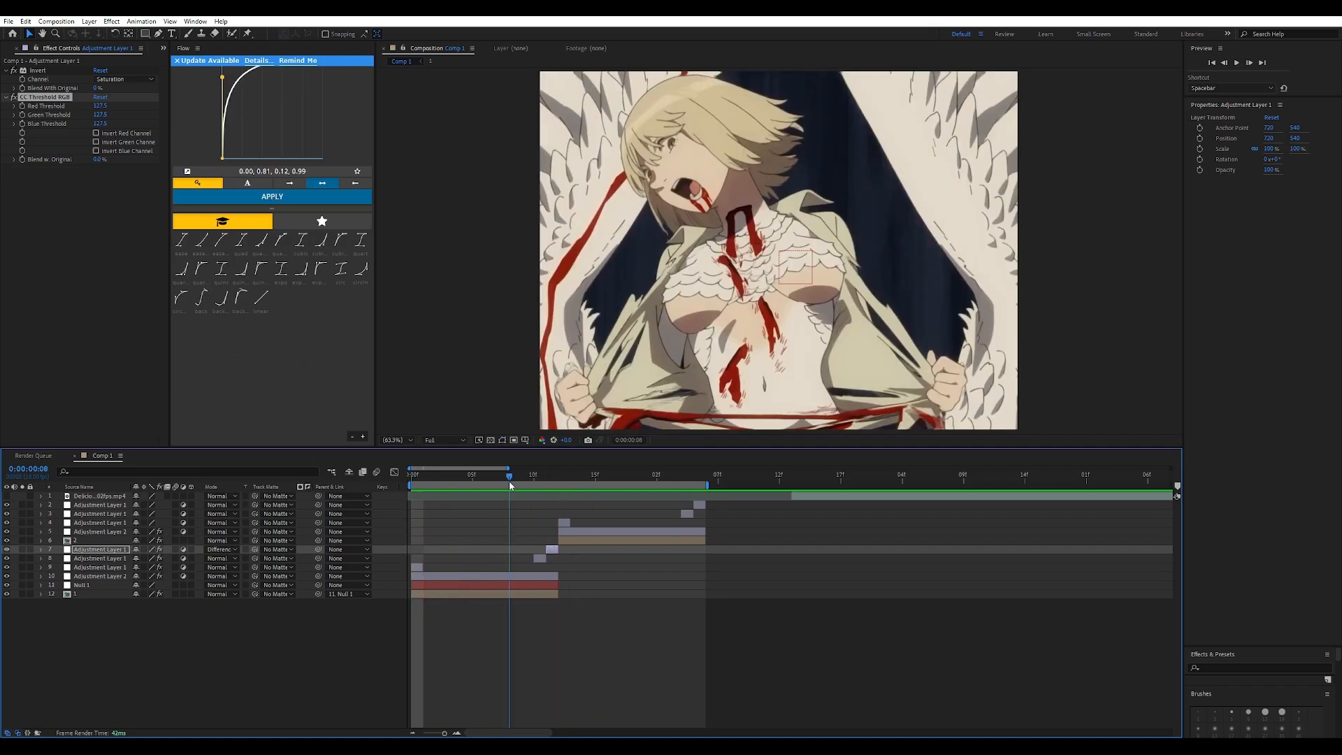
left_click(546, 474)
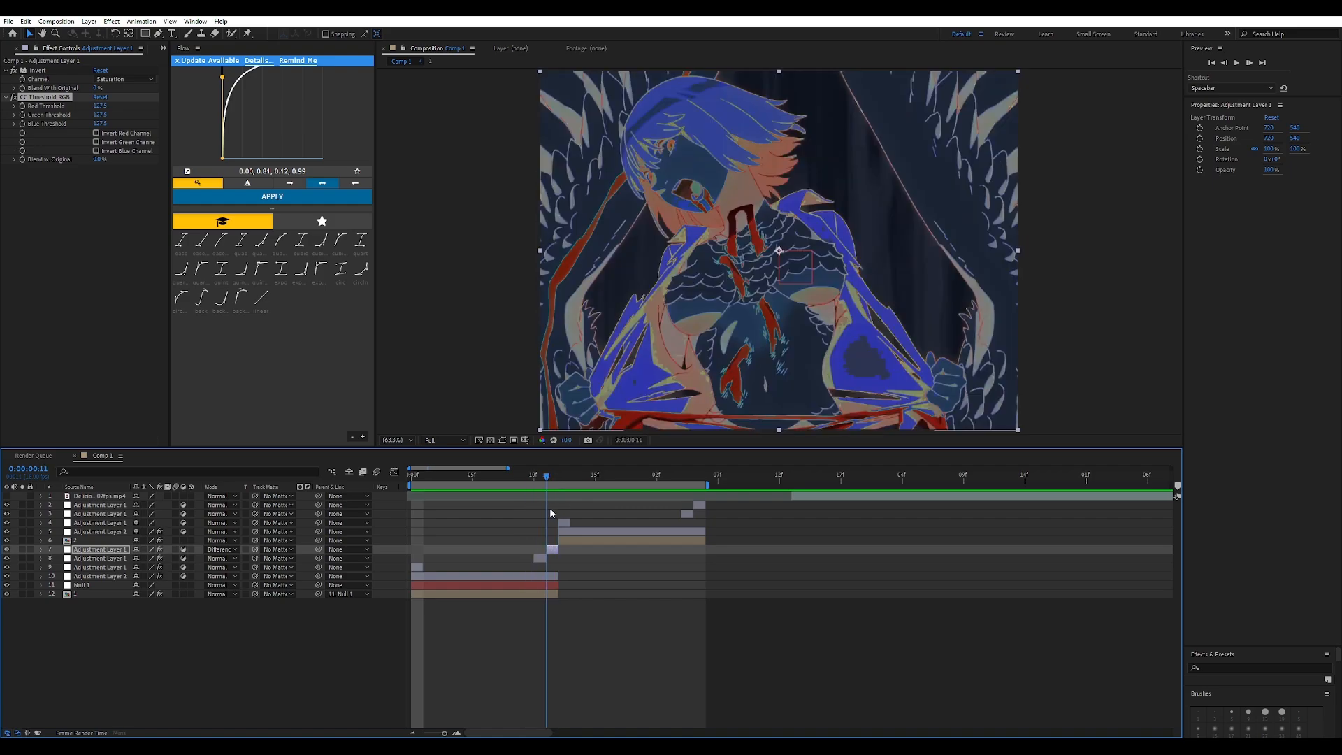
left_click(558, 476)
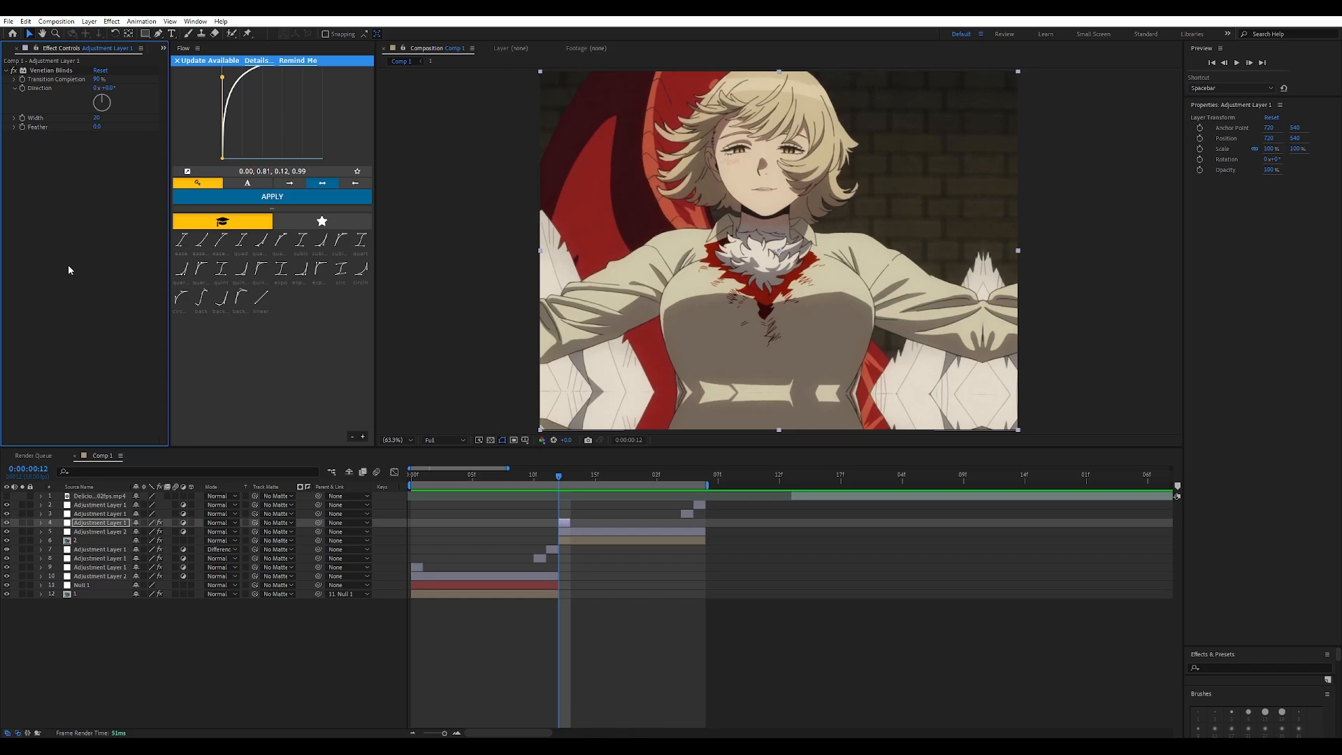
Stack Venetian Blinds, Brightness & Contrast and two Glows on frame 12, enlarging Glow 2's radius.
left_click(100, 79)
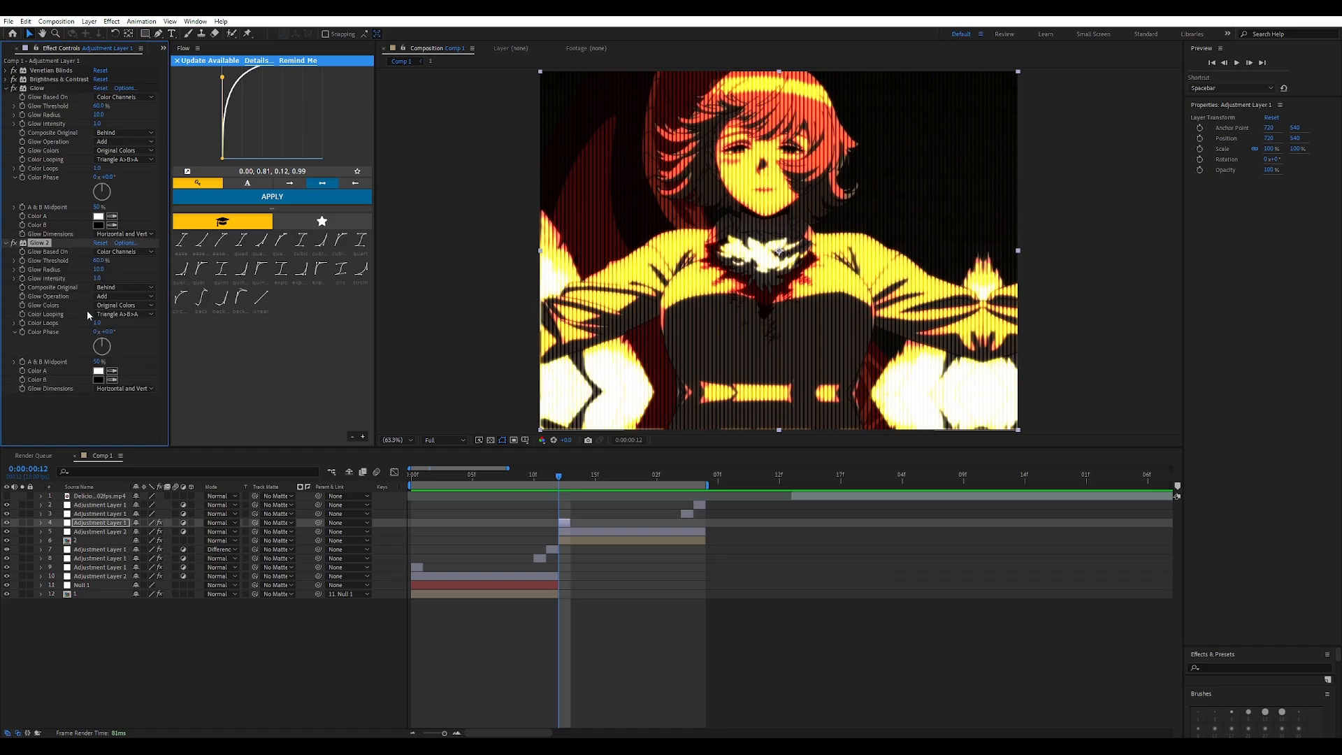
left_click(99, 269)
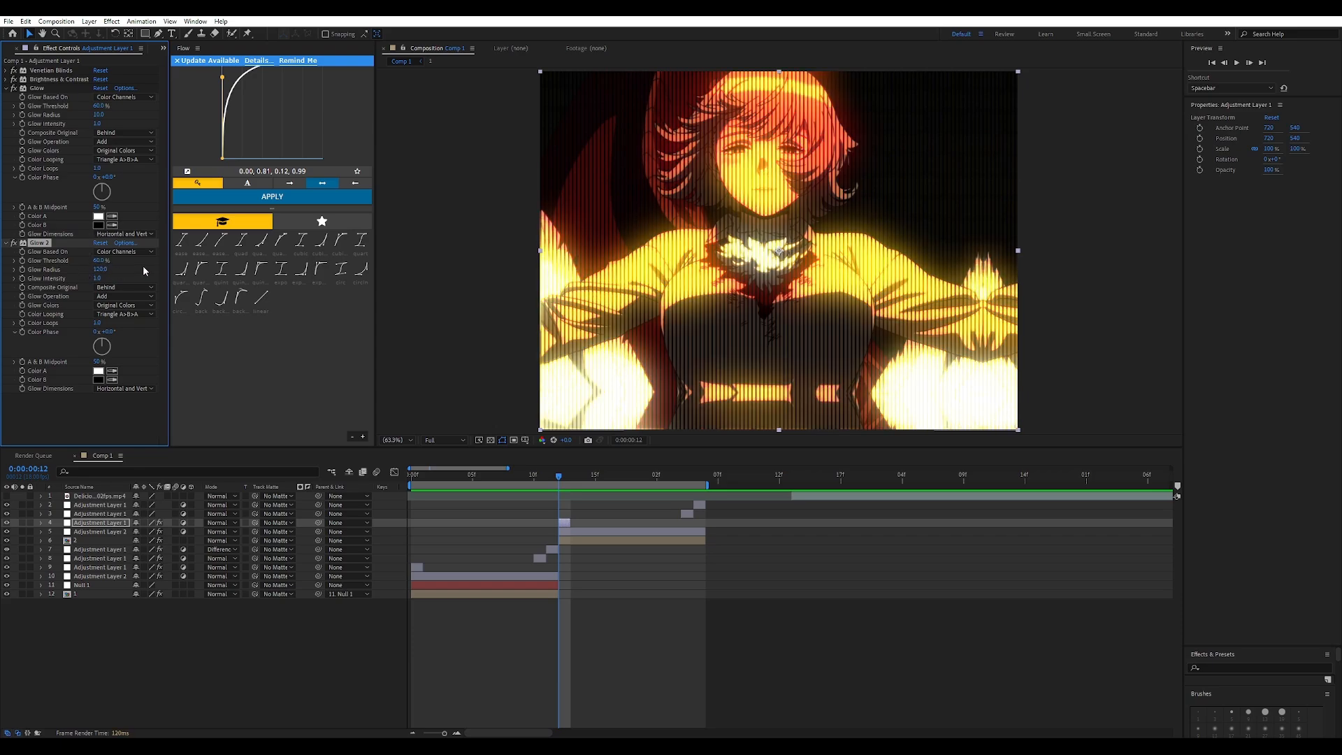
left_click(12, 89)
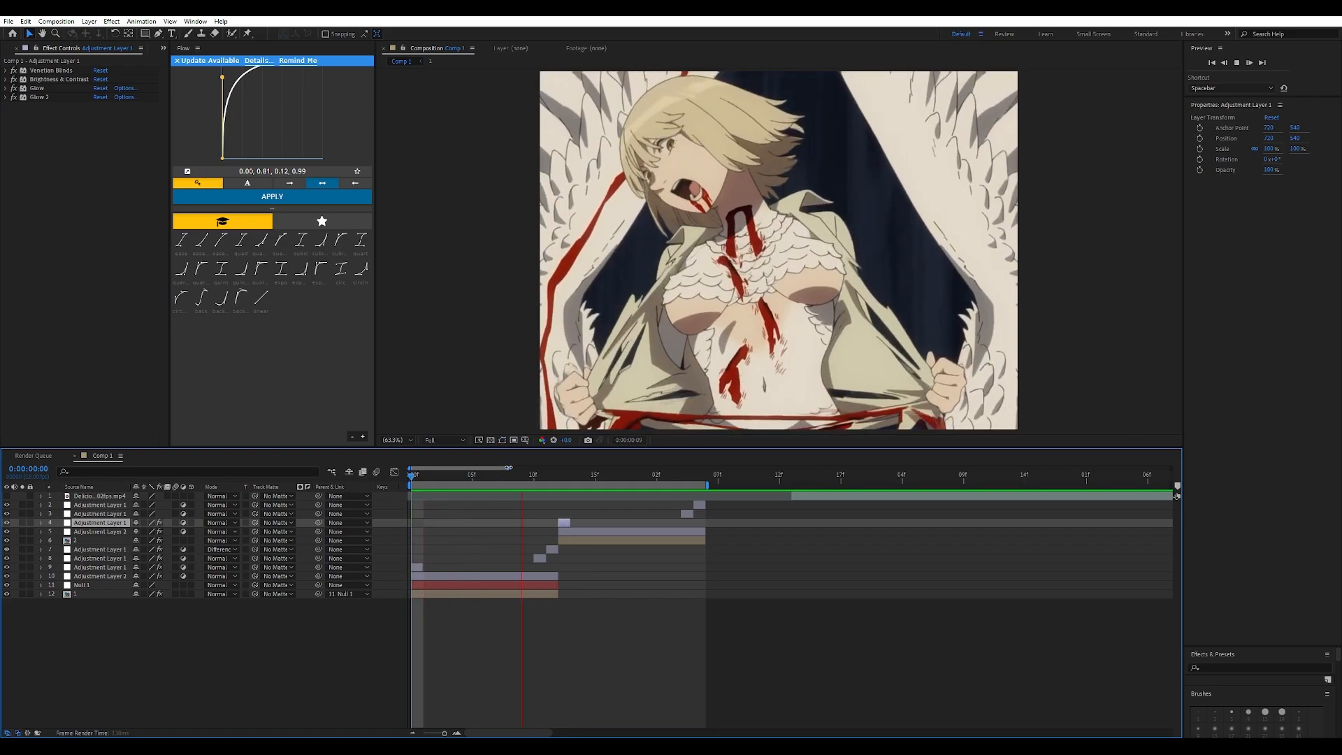
Copy Invert and CC Threshold RGB from frame 11 onto the later flash layer in Difference mode.
left_click(681, 477)
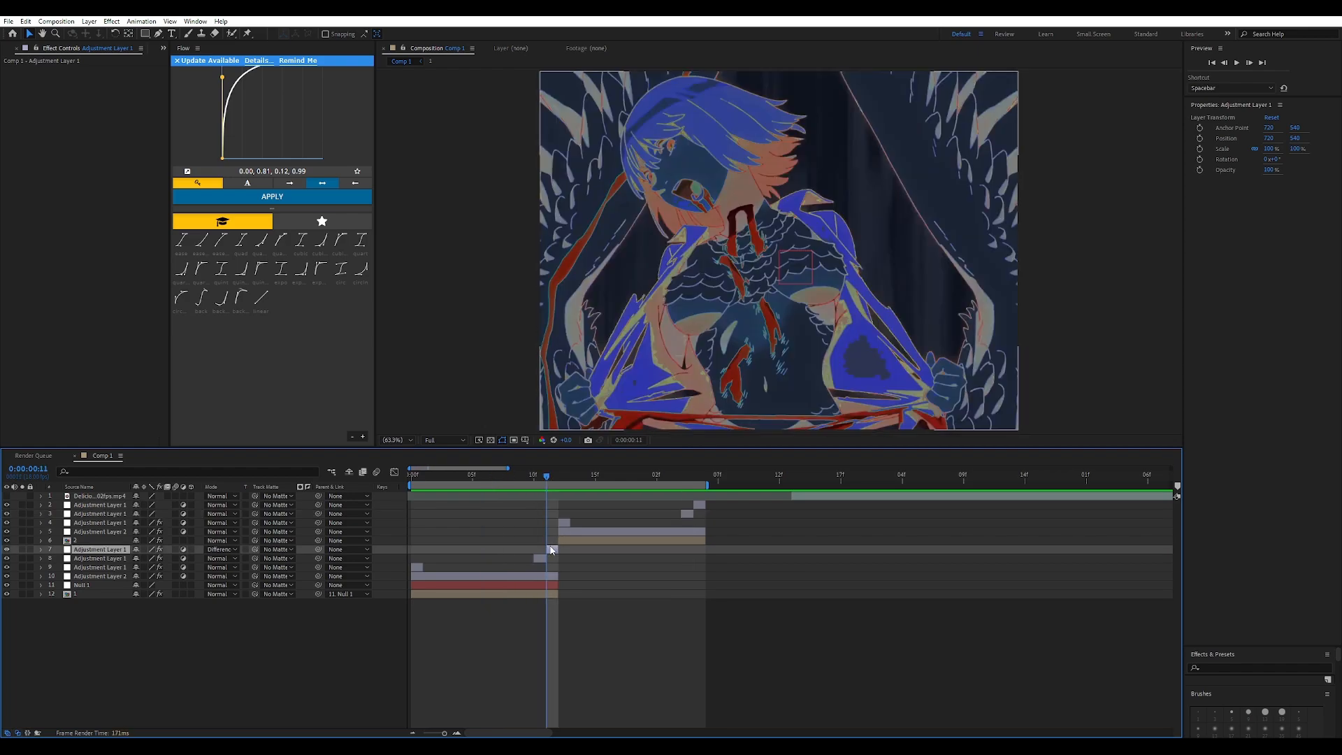
right_click(39, 100)
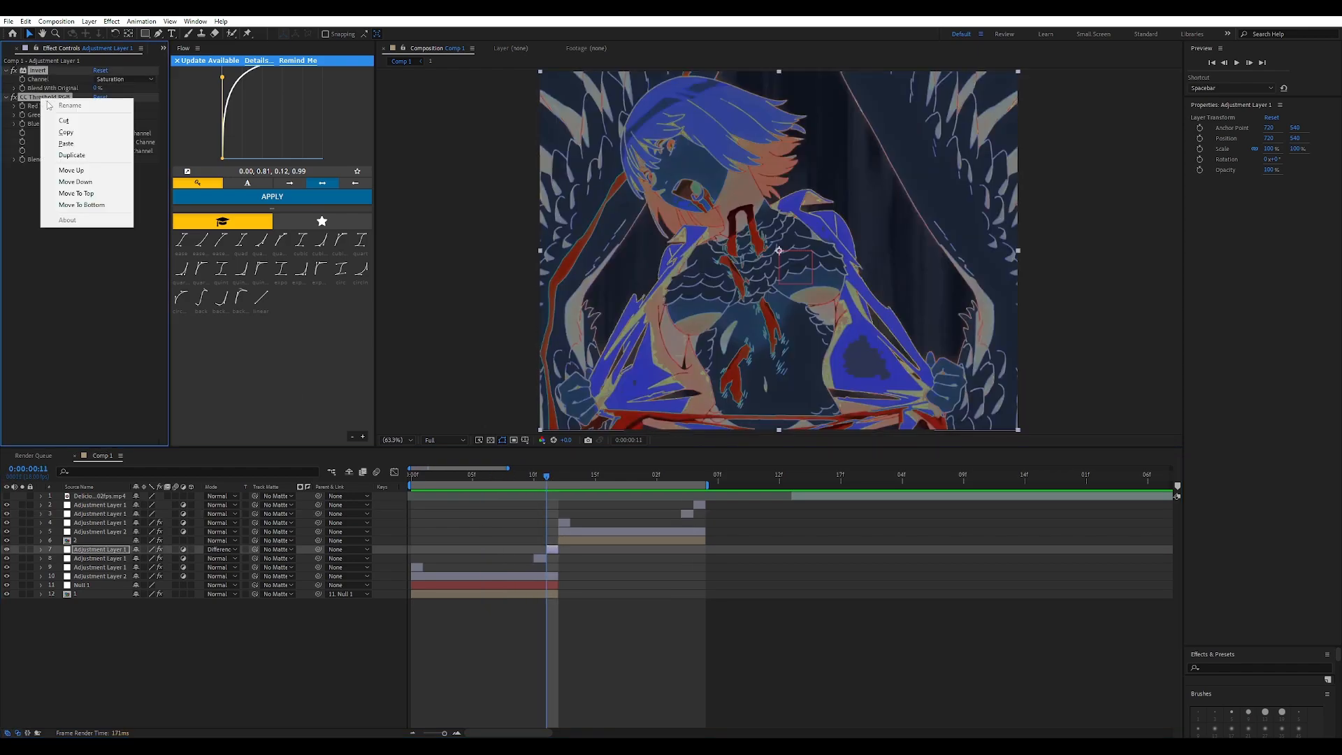
left_click(686, 514)
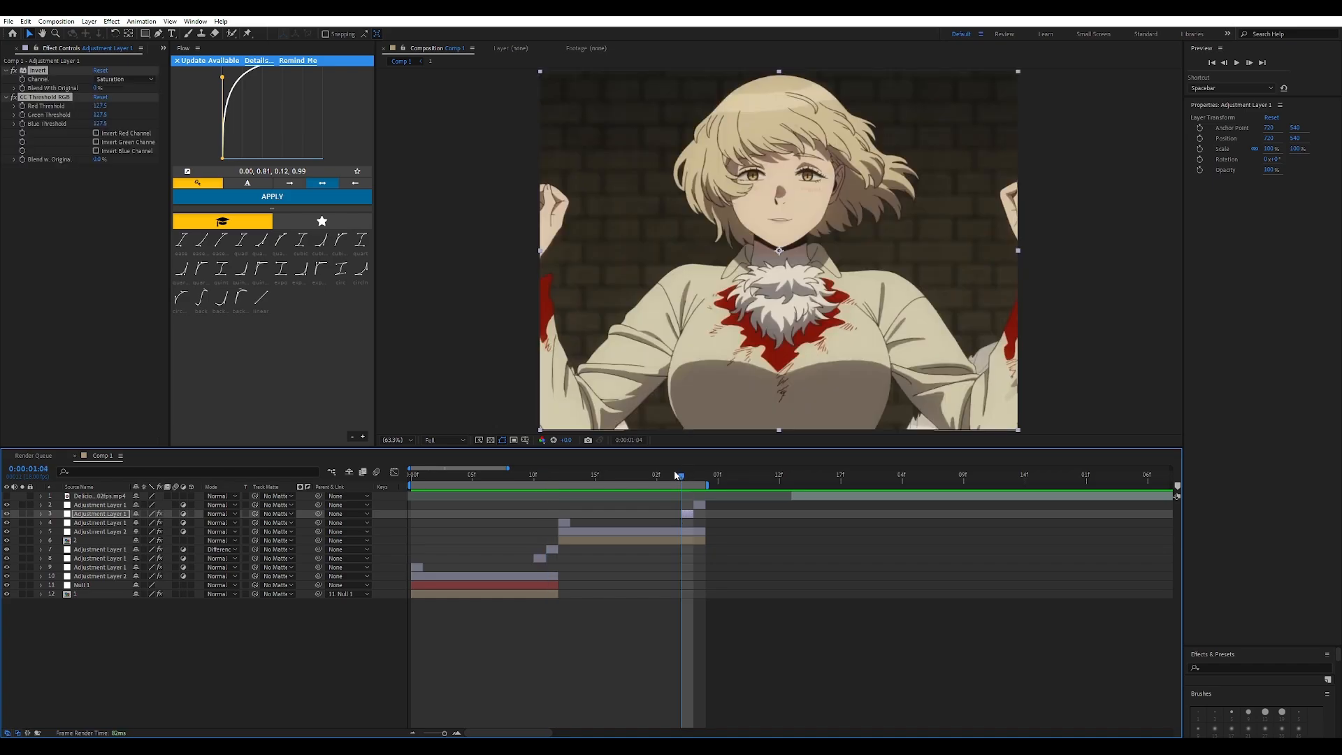
left_click(220, 539)
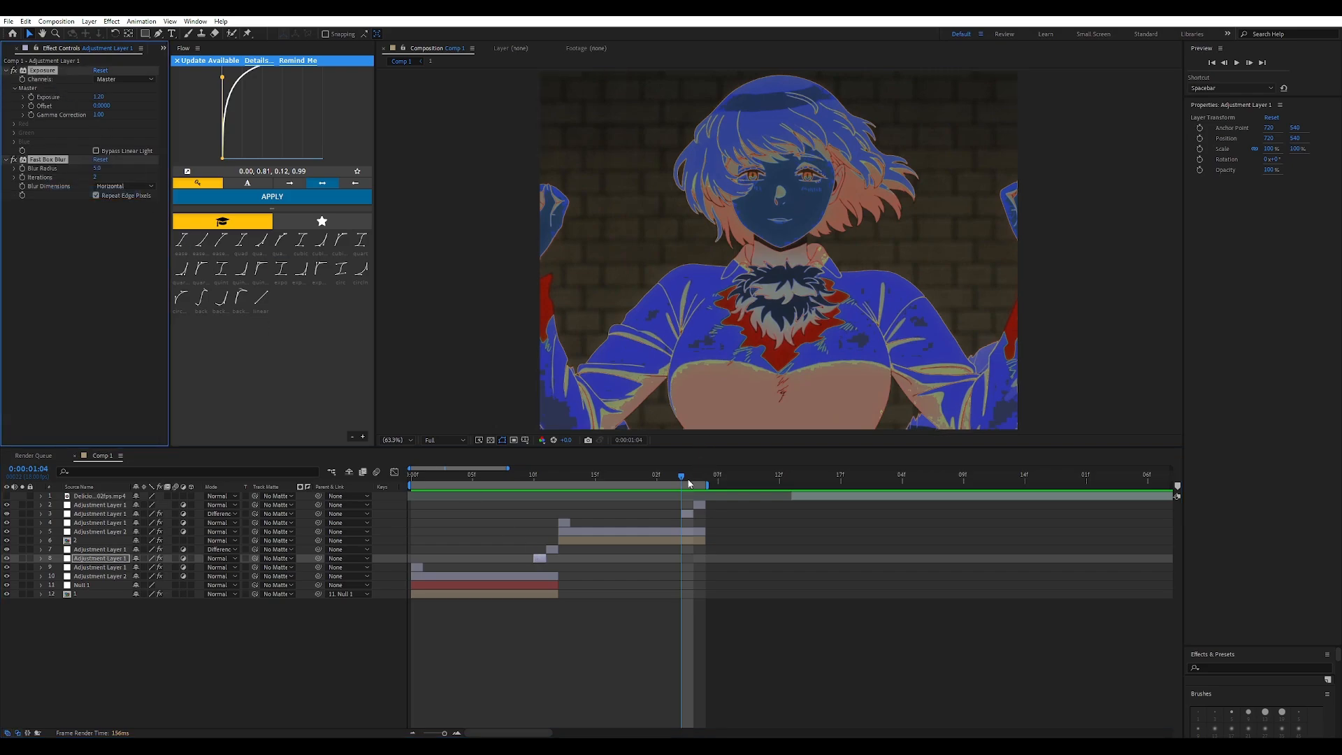
left_click(693, 476)
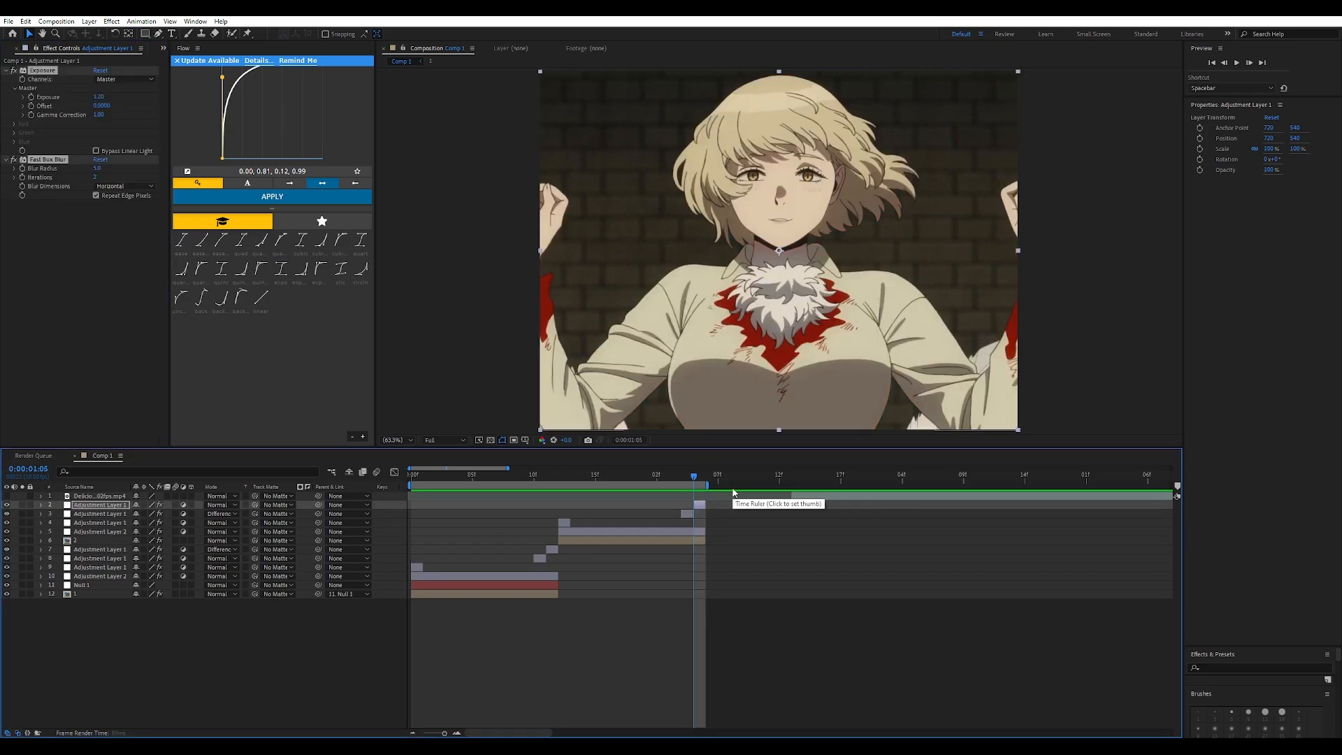
left_click(411, 474)
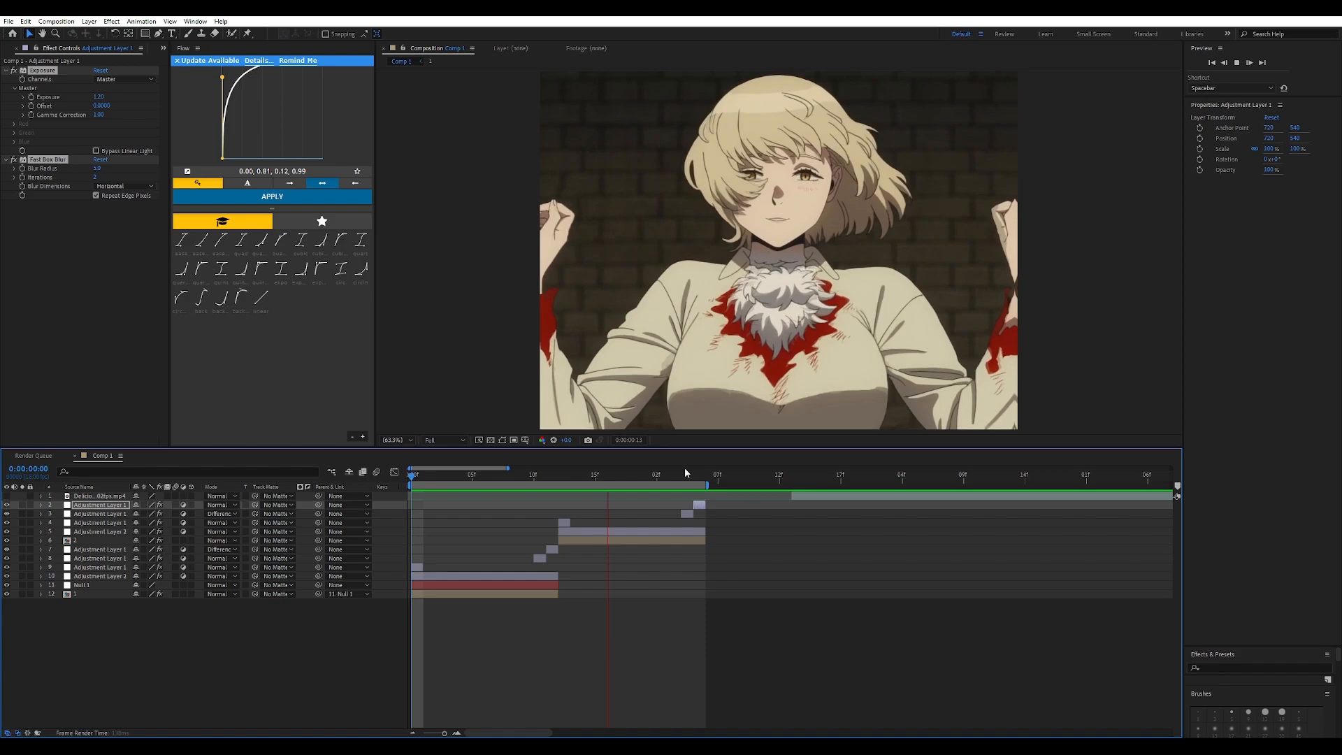
At 0:00:01:05, add a Levels effect to the inverted flash layer.
left_click(693, 485)
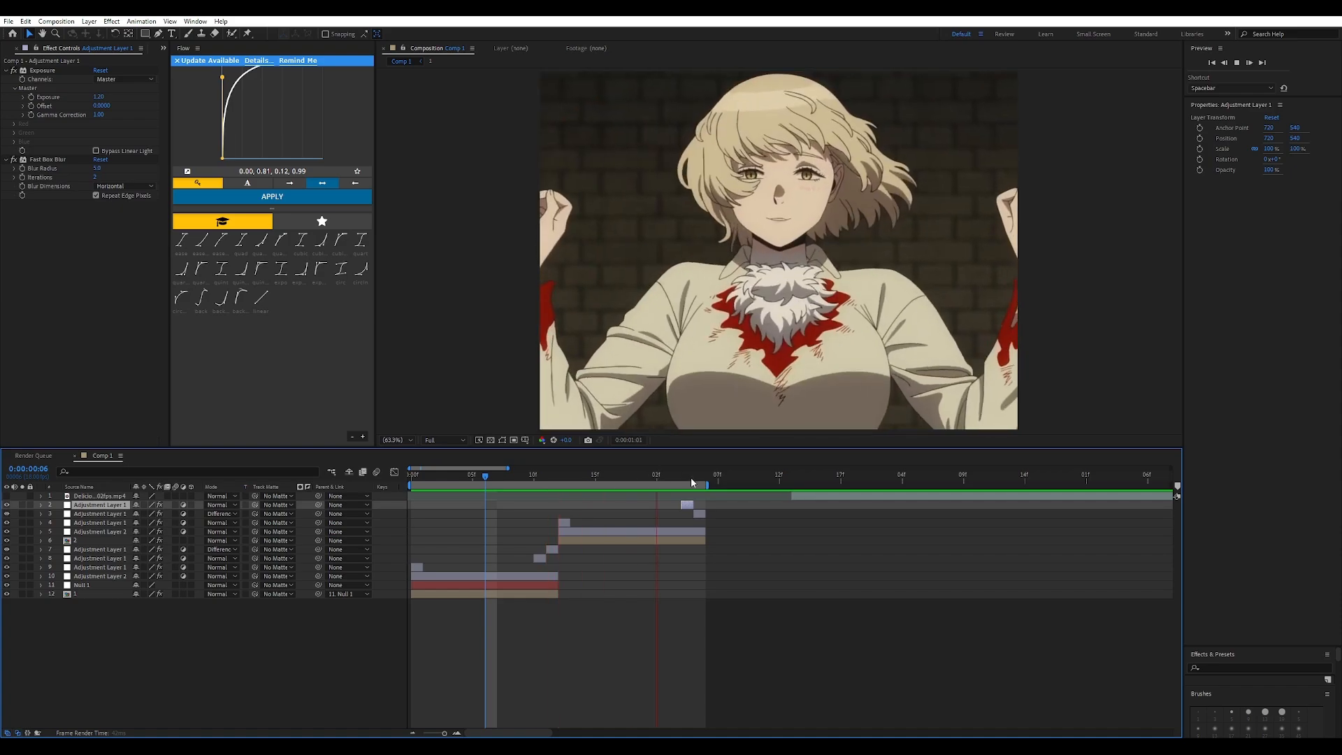
left_click(694, 482)
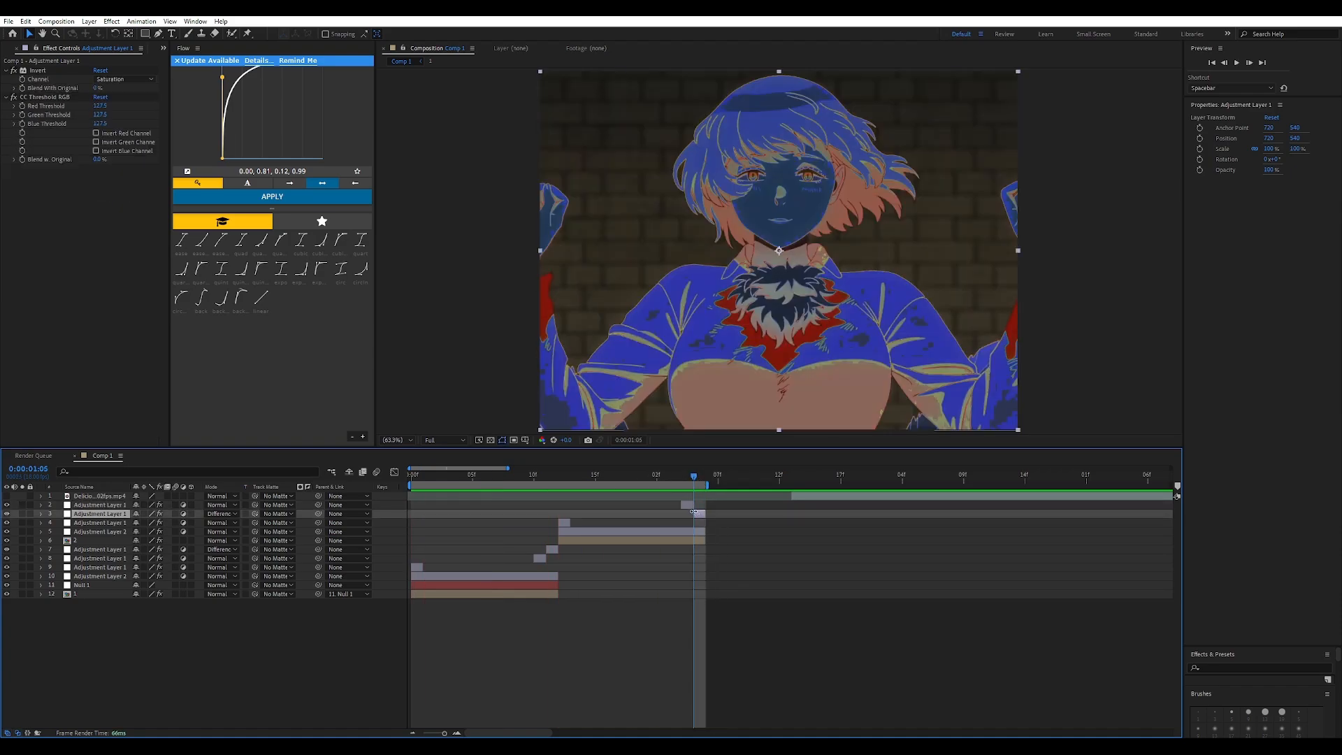
left_click(220, 514)
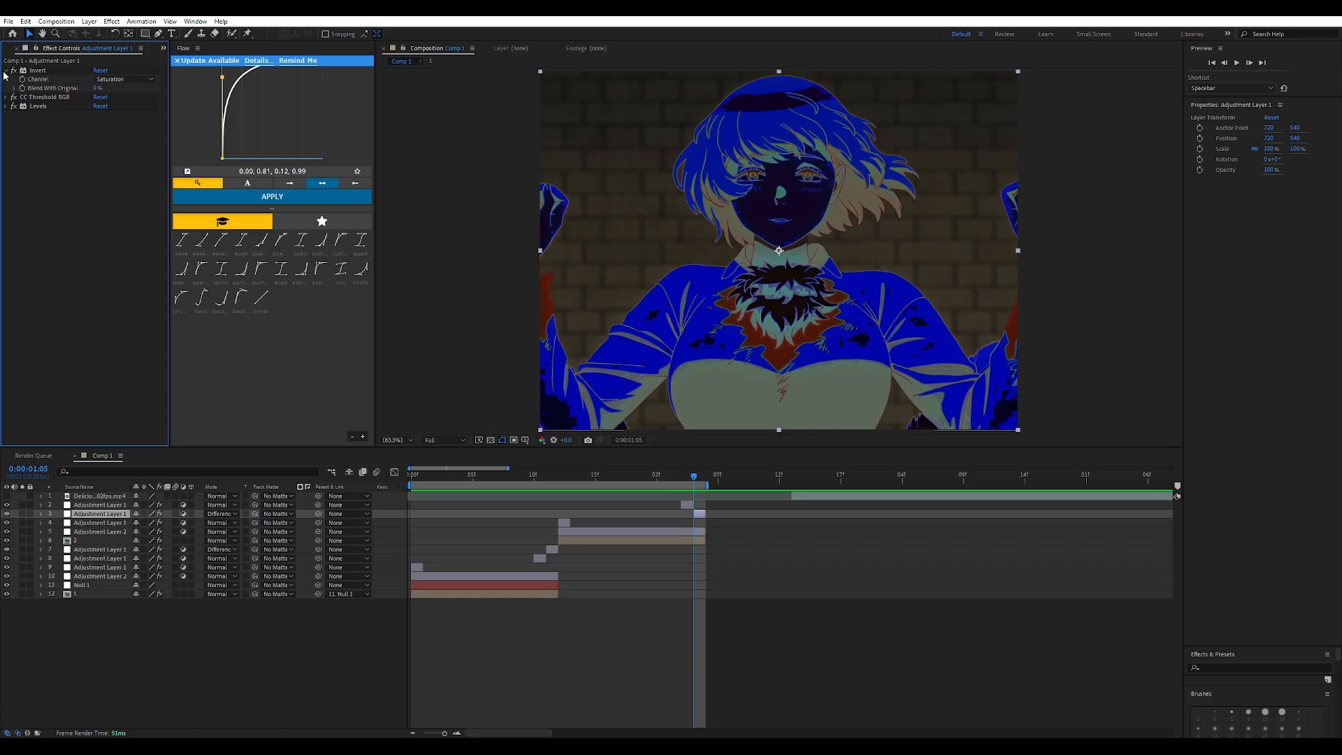
left_click(91, 531)
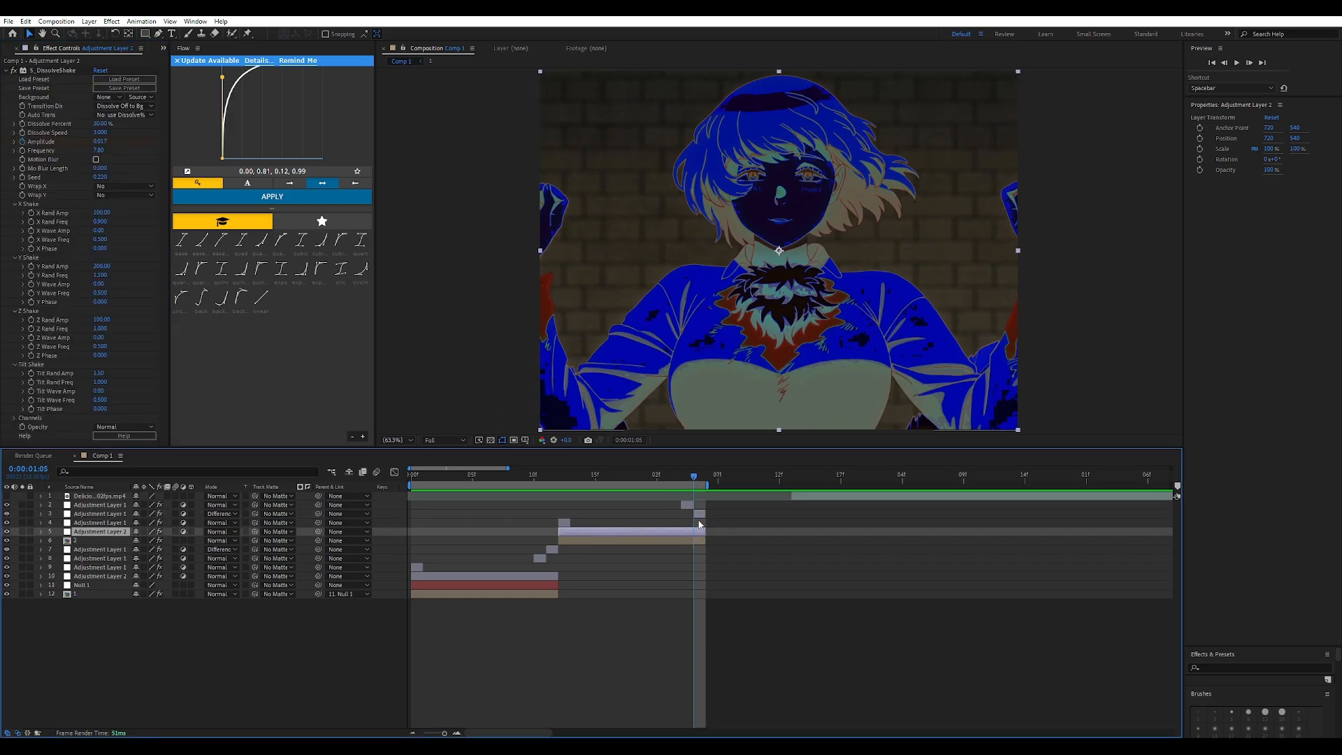
Raise the DissolveShake amplitude to 2.4 and preview the opening to check it.
left_click(485, 474)
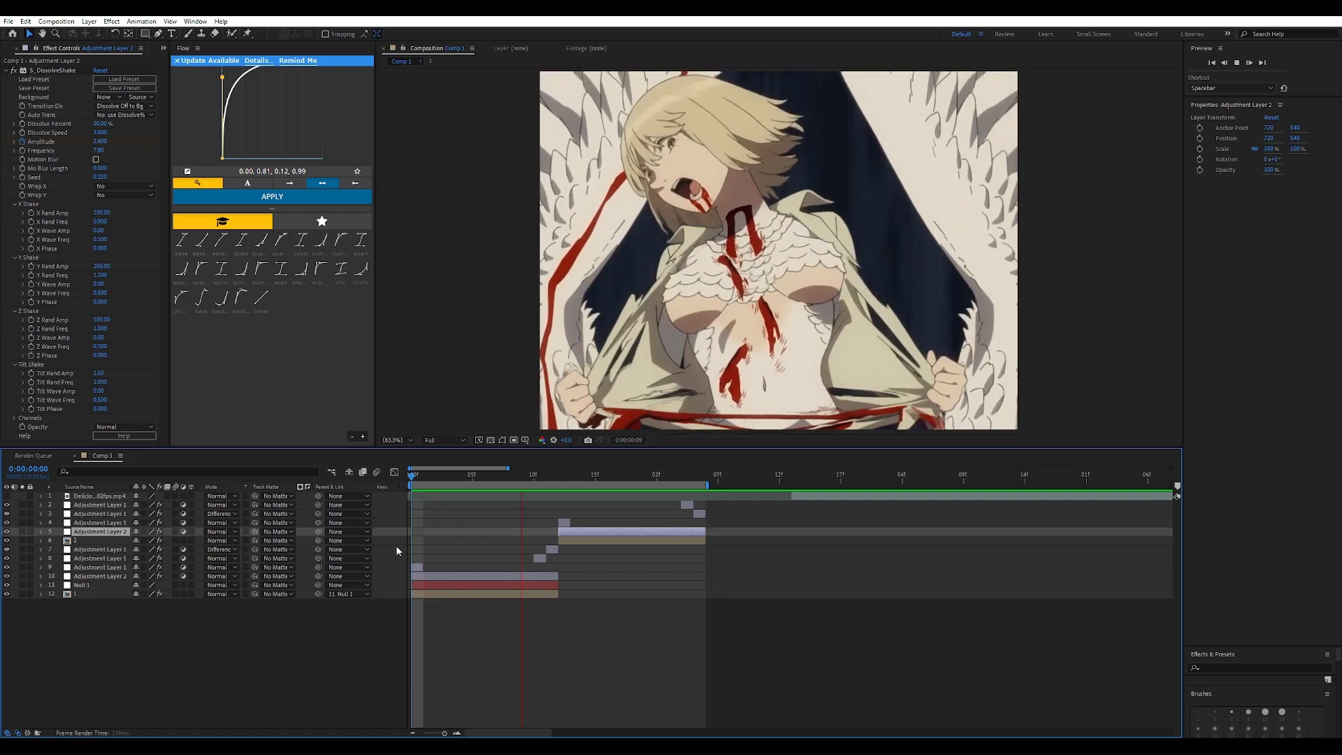
left_click(673, 474)
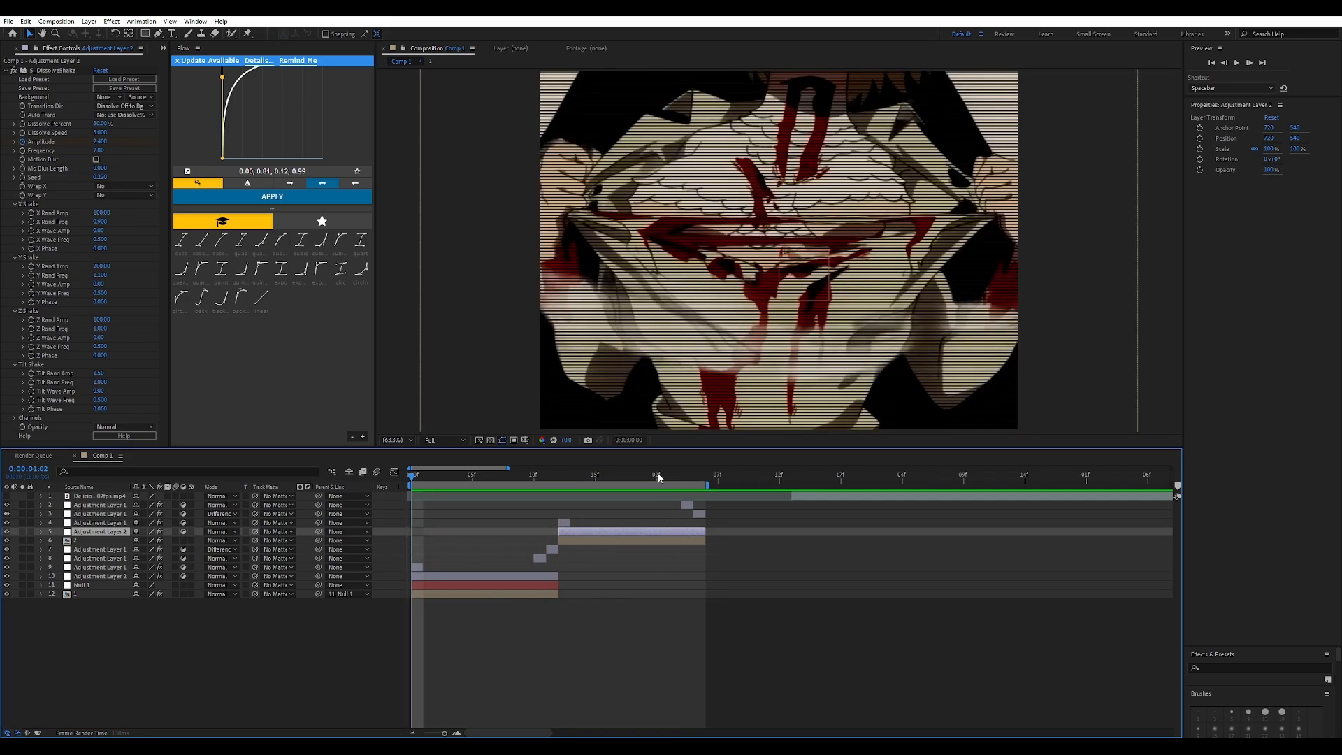
left_click(646, 475)
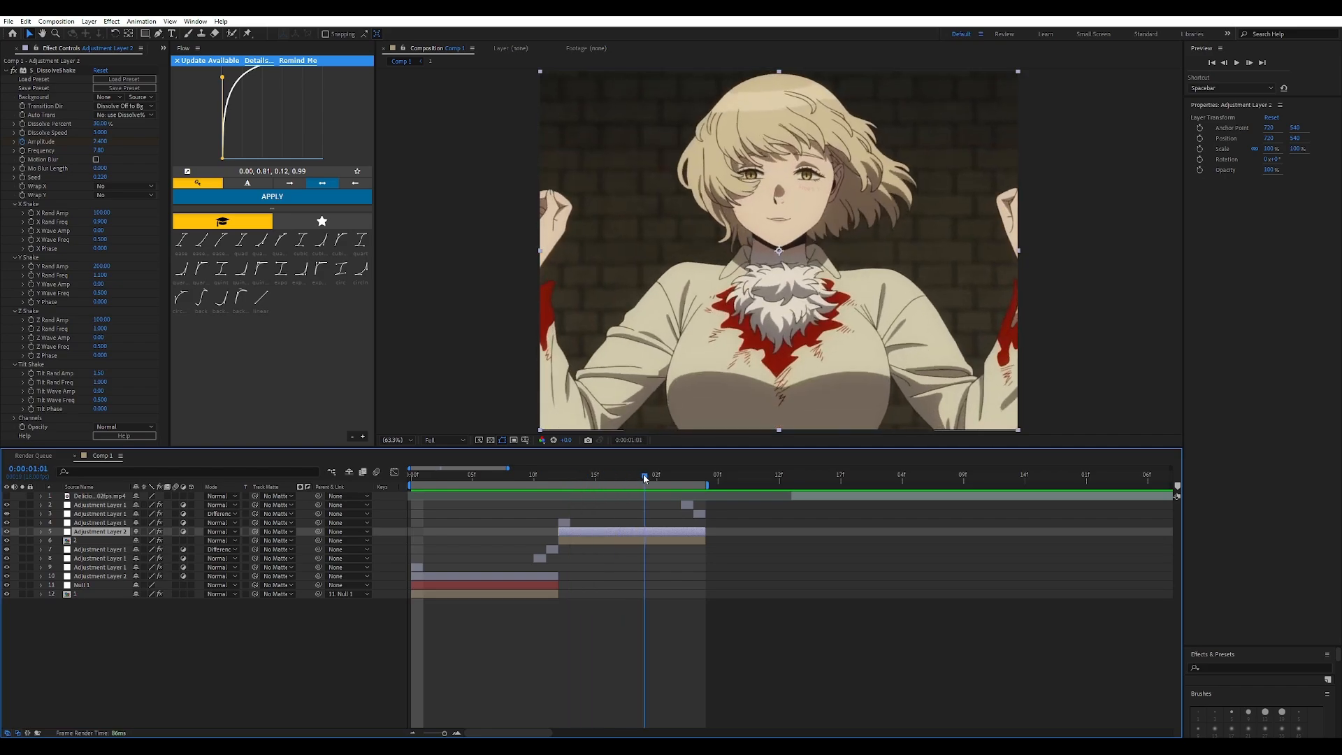